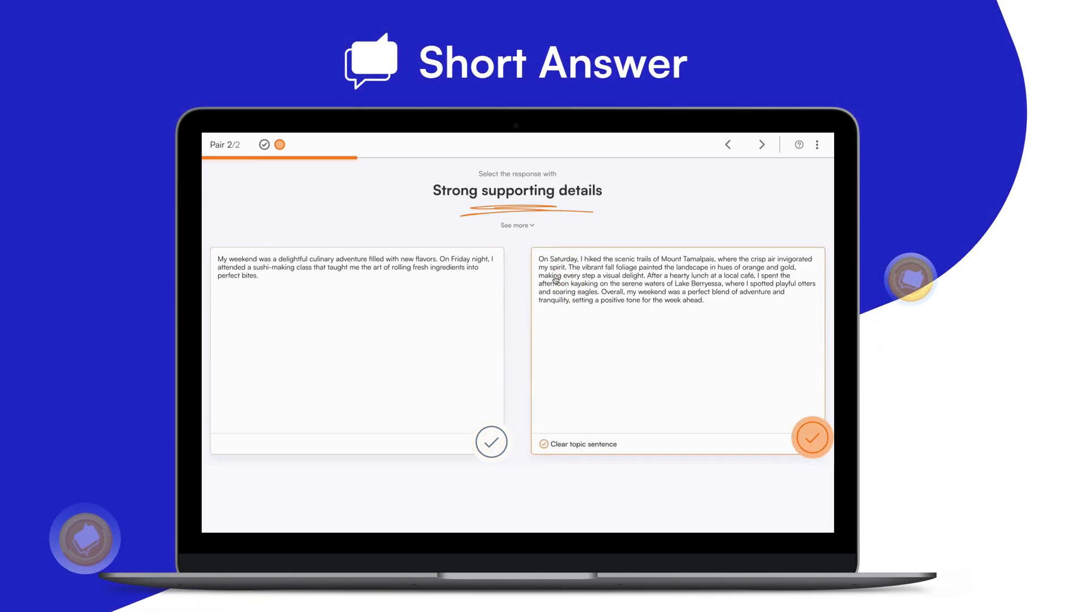
Award the kayaking weekend response the Strong supporting details check in the demo.
{"action": "left_click", "coordinate": [811, 437]}
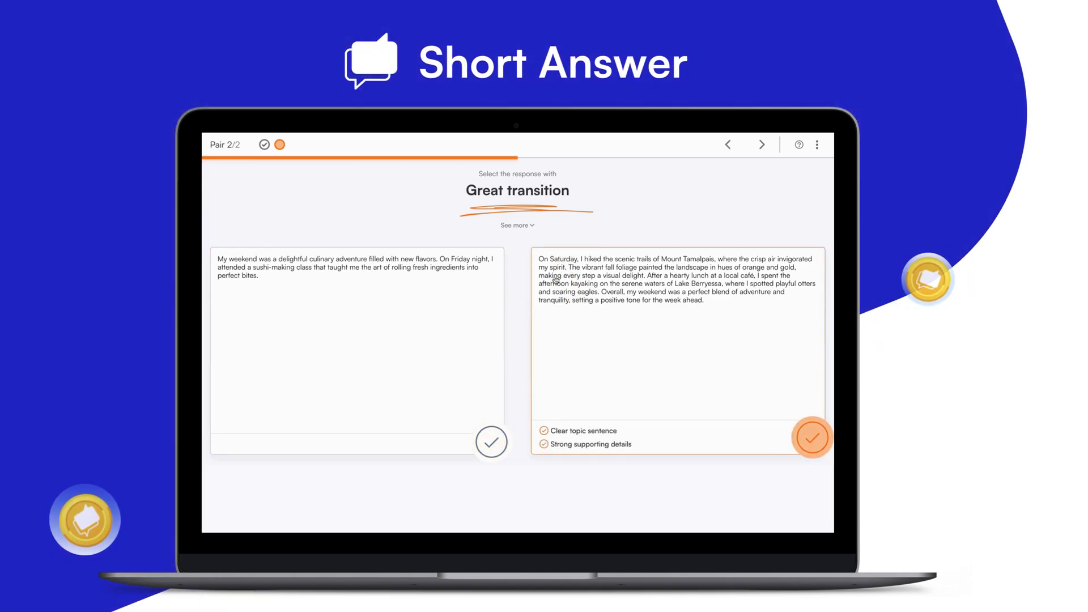
{"action": "left_click", "coordinate": [492, 441]}
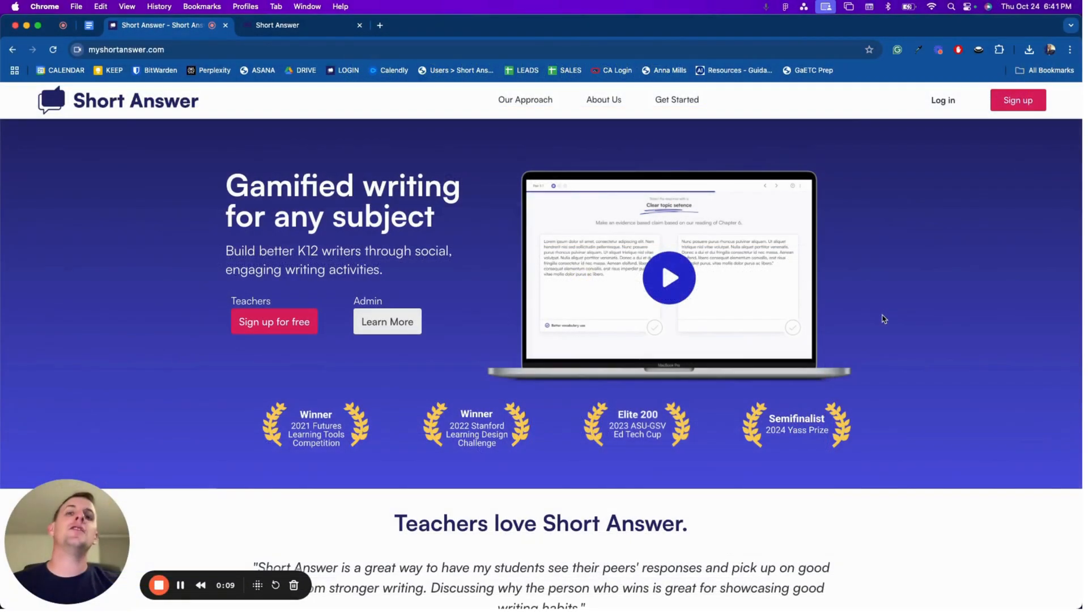
{"action": "mouse_move", "coordinate": [880, 262]}
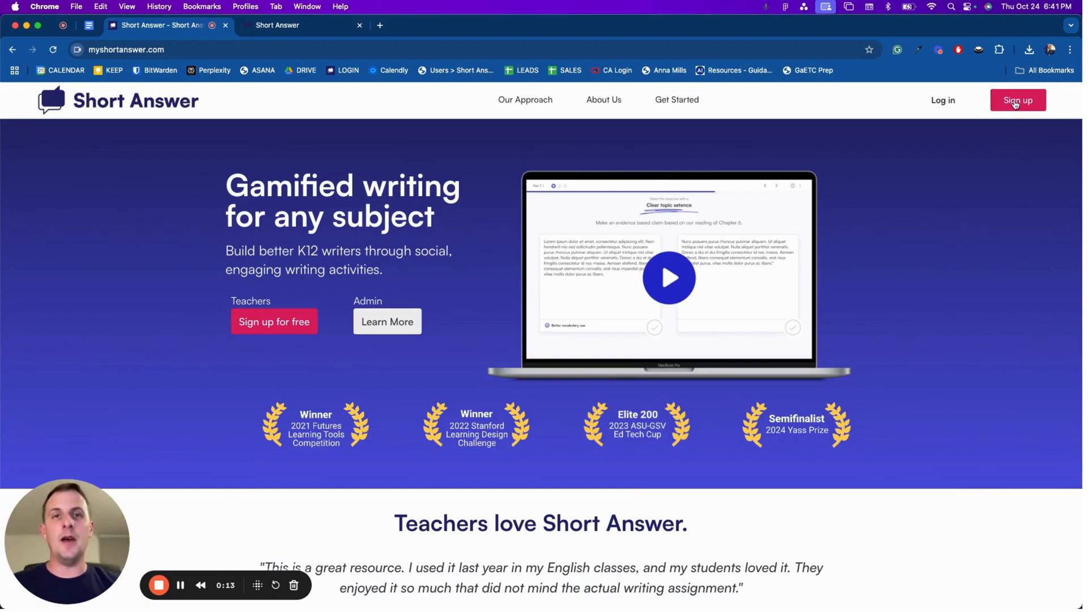
{"action": "mouse_move", "coordinate": [943, 99]}
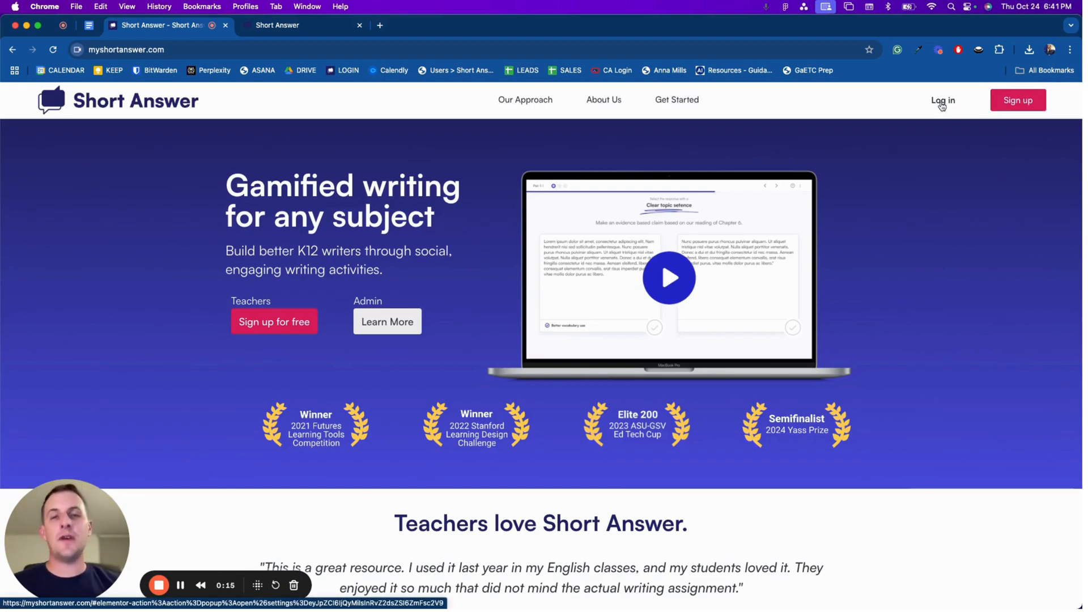
Log in from the homepage as a Teacher to reach the Questions dashboard.
{"action": "left_click", "coordinate": [942, 100]}
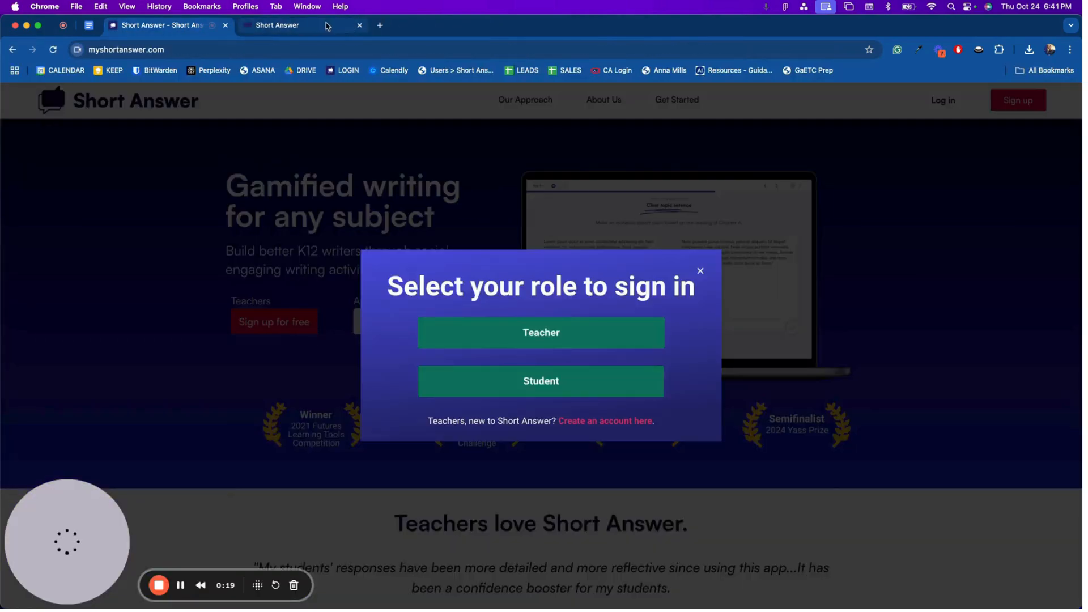
{"action": "left_click", "coordinate": [541, 333]}
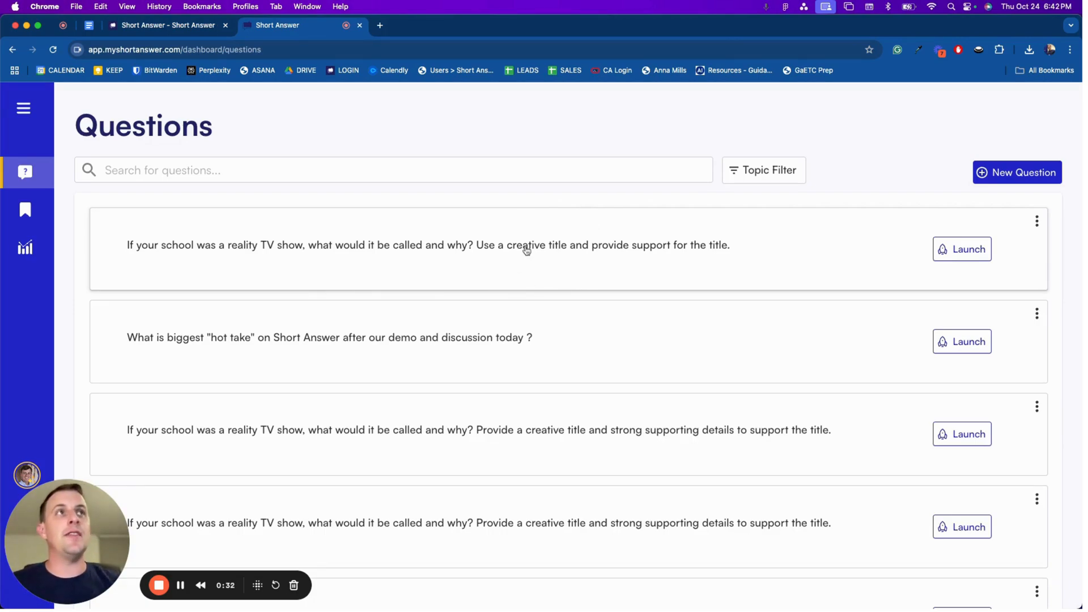
{"action": "mouse_move", "coordinate": [1017, 173]}
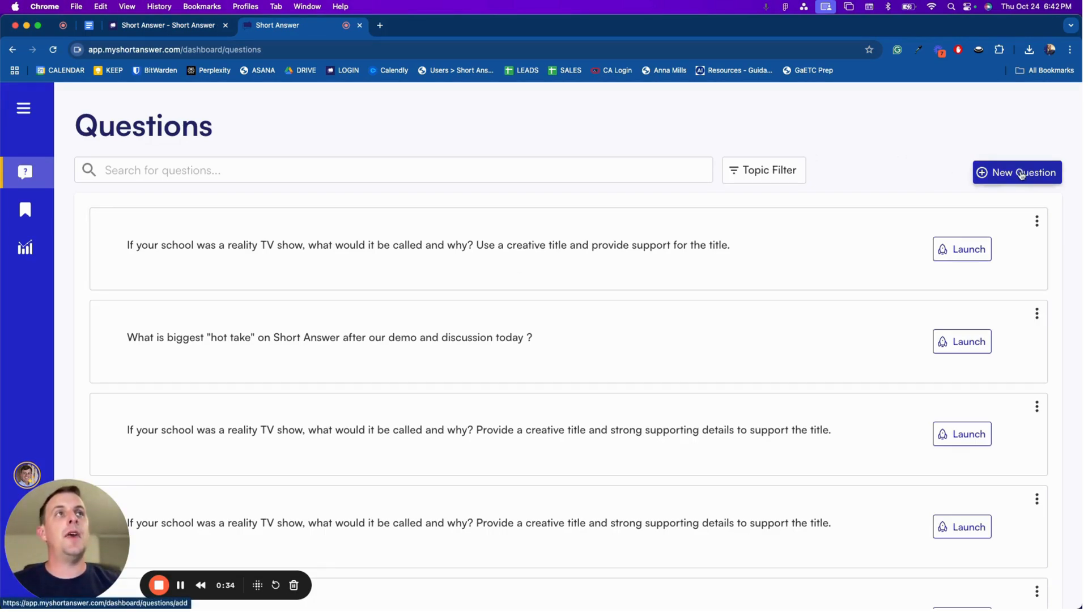
Create a new question with the prompt "Who was Abraham Lincoln and why was he important?".
{"action": "left_click", "coordinate": [1017, 172]}
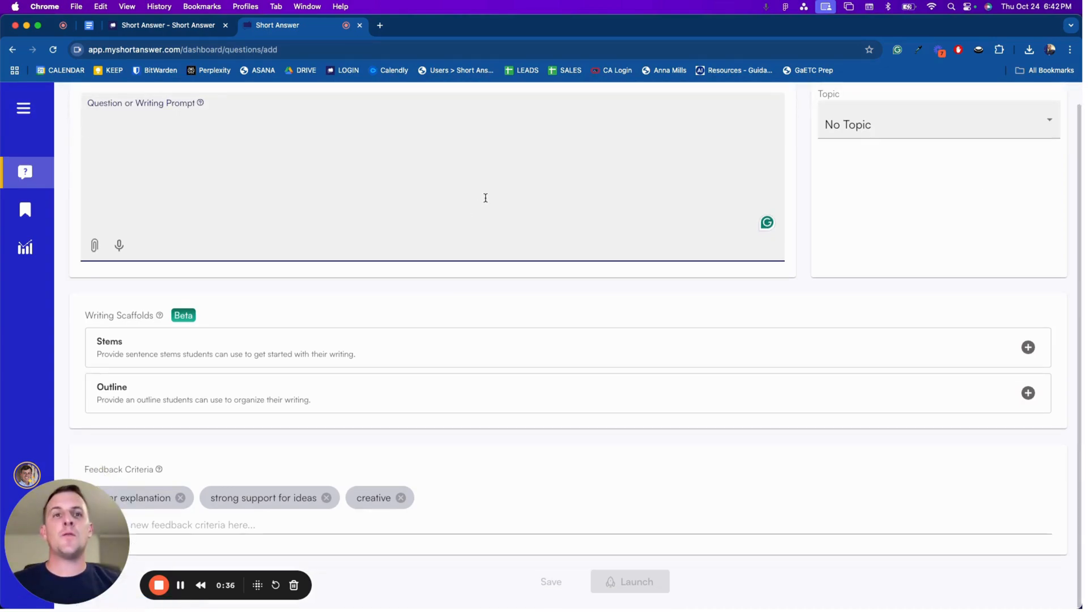
{"action": "scroll", "scroll_direction": "up", "scroll_amount": 3}
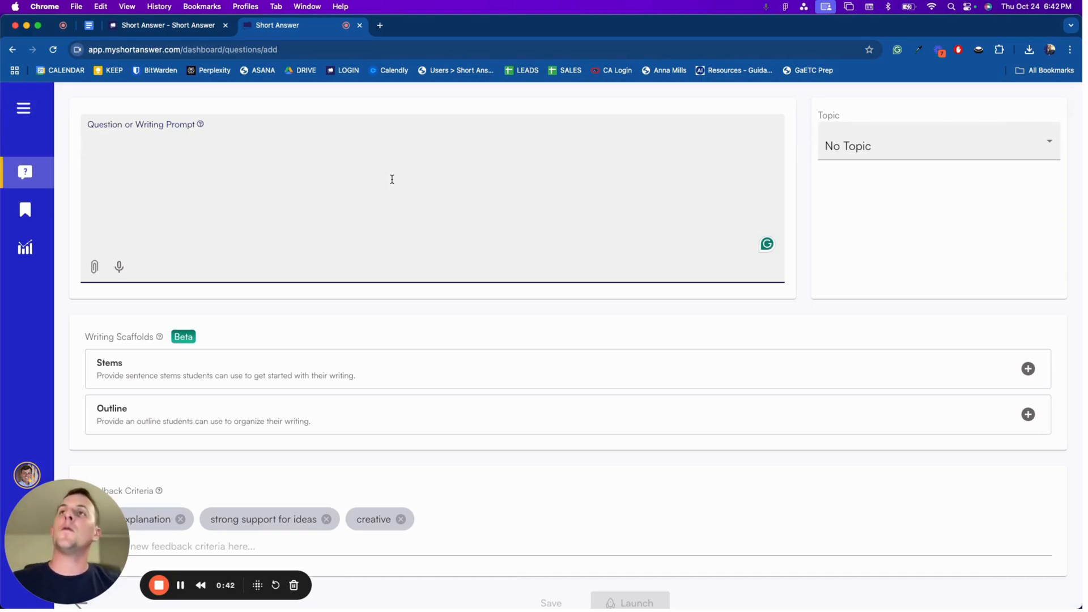
{"action": "type", "text": "Who was"}
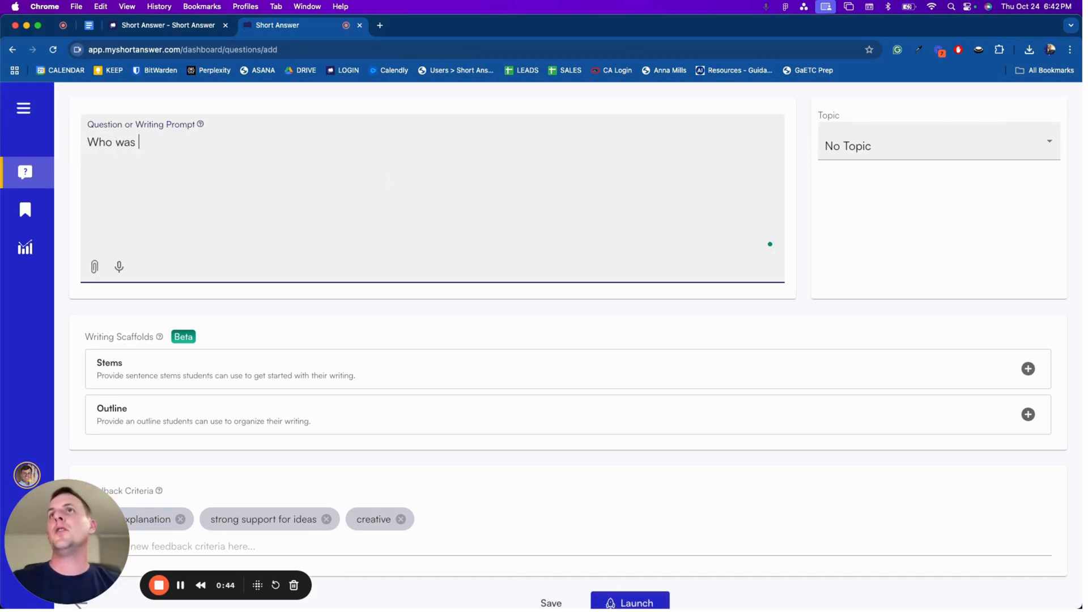
{"action": "type", "text": "Abraham Lincoln"}
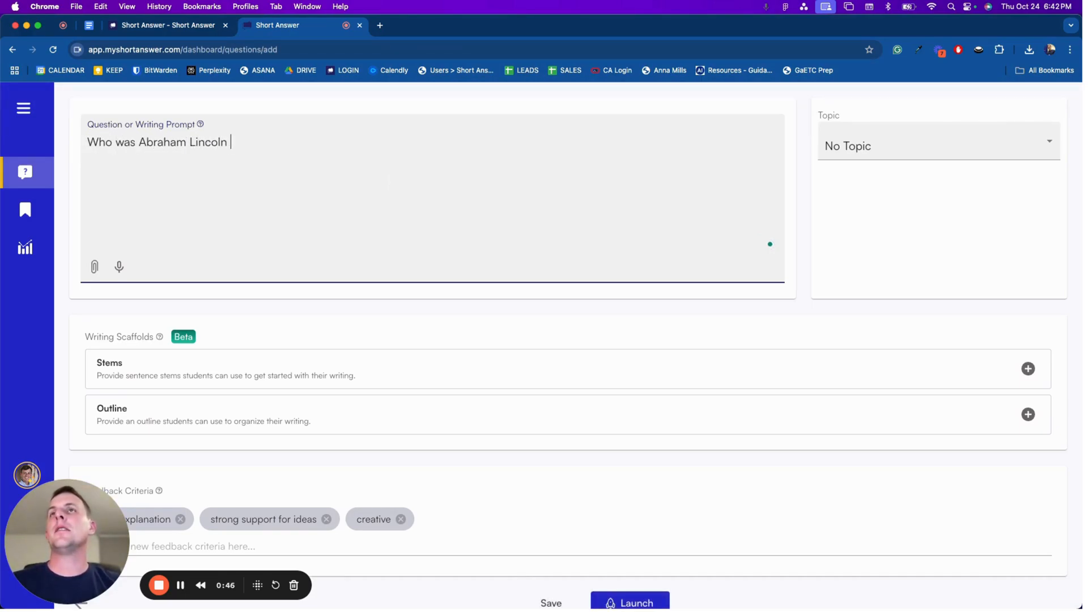
{"action": "type", "text": "and why was he import"}
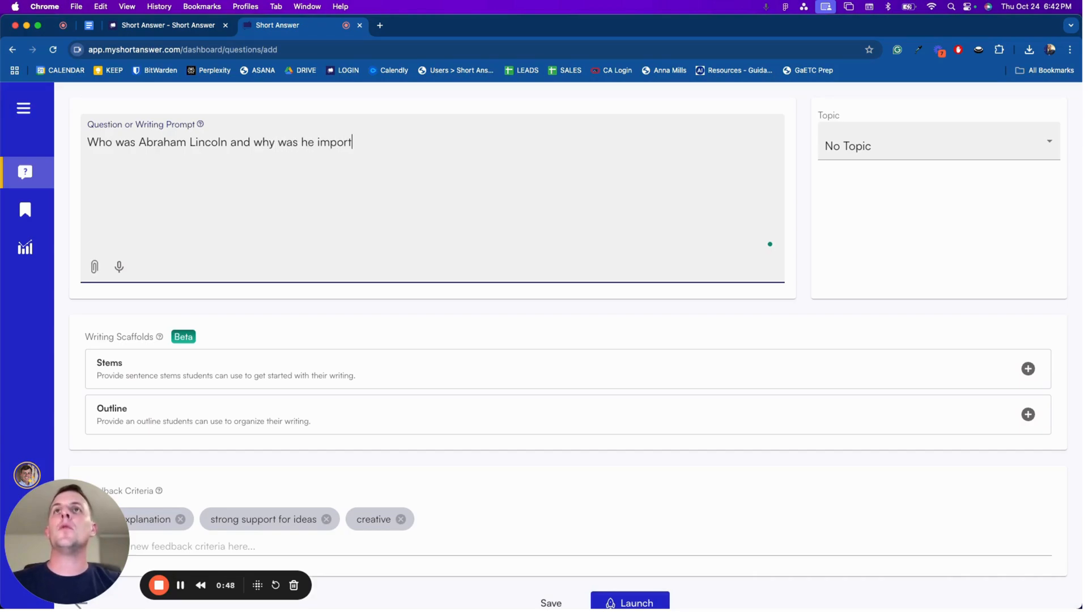
{"action": "type", "text": "ant?"}
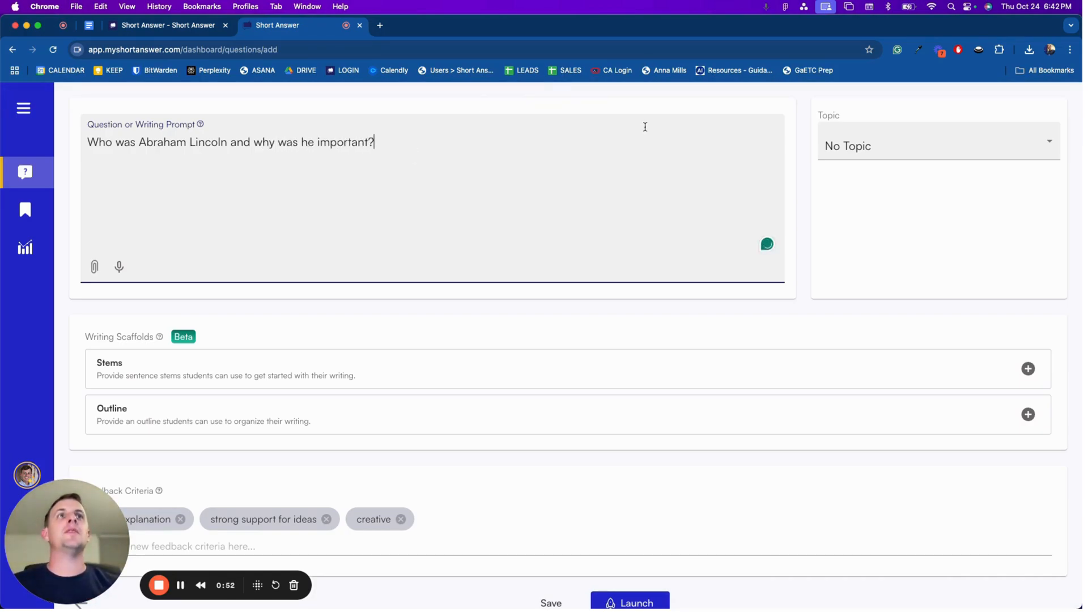
{"action": "left_click", "coordinate": [933, 146]}
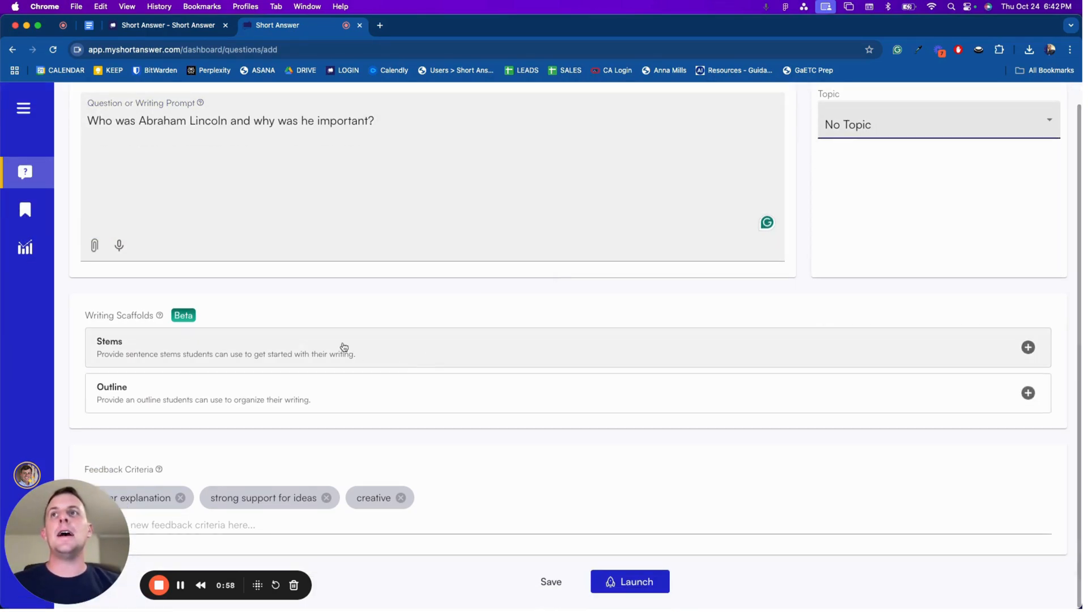
Generate AI sentence stems and an outline about Lincoln under Writing Scaffolds.
{"action": "left_click", "coordinate": [1028, 347]}
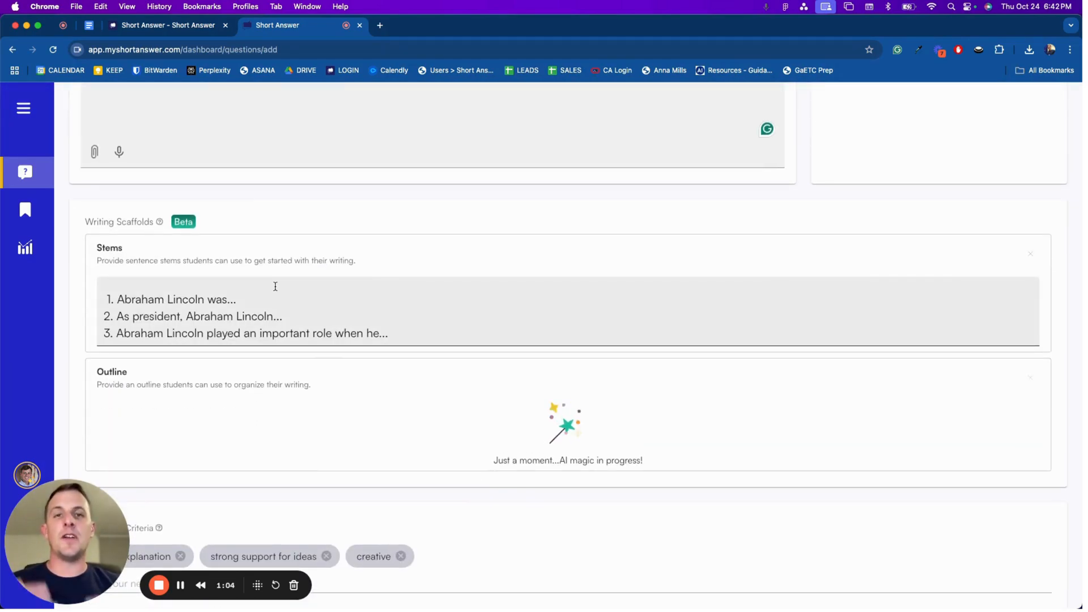
{"action": "scroll", "scroll_direction": "up", "scroll_amount": 3}
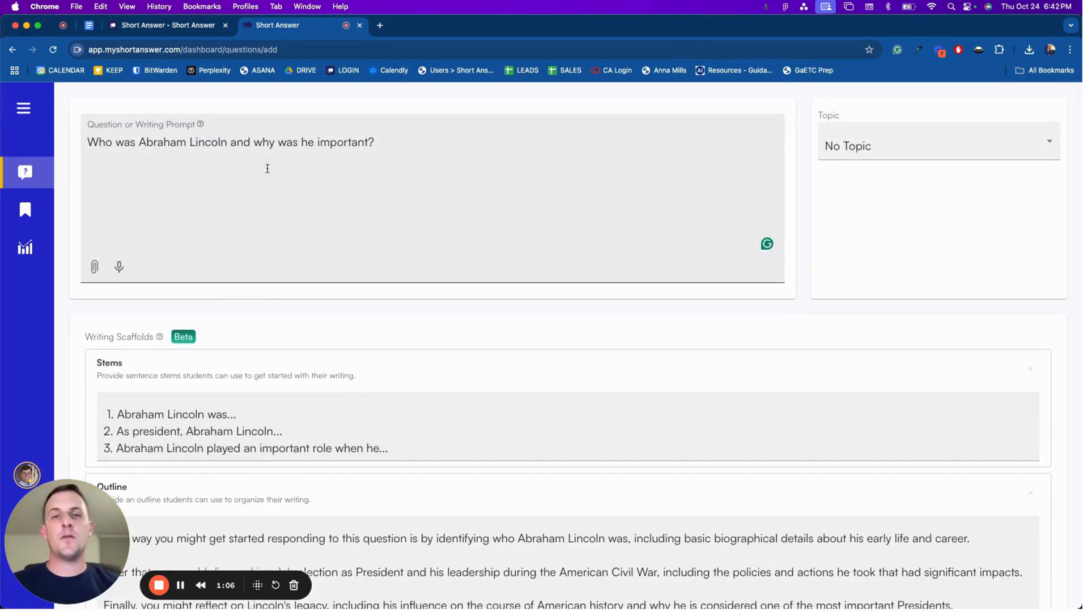
{"action": "scroll", "scroll_direction": "down", "scroll_amount": 3}
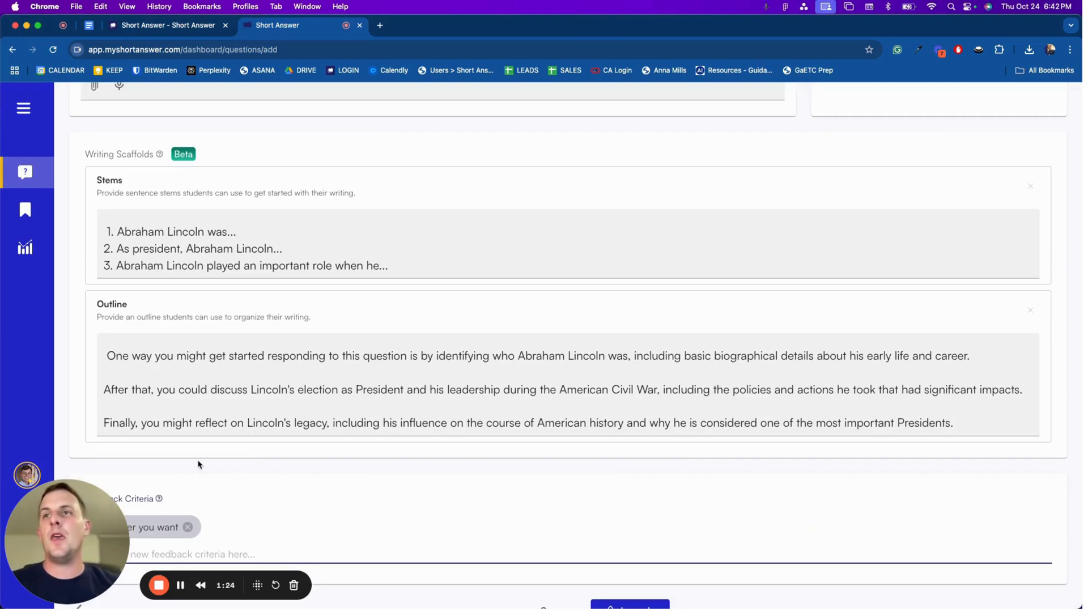
{"action": "scroll", "scroll_direction": "down", "scroll_amount": 3}
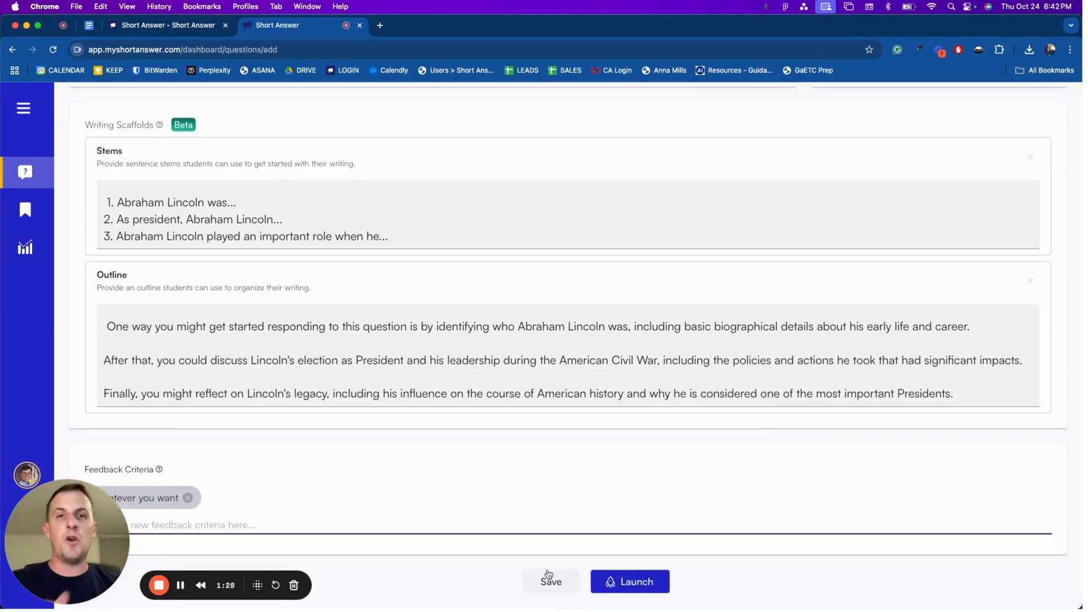
Save the Lincoln question and launch it as an All In activity.
{"action": "left_click", "coordinate": [628, 581]}
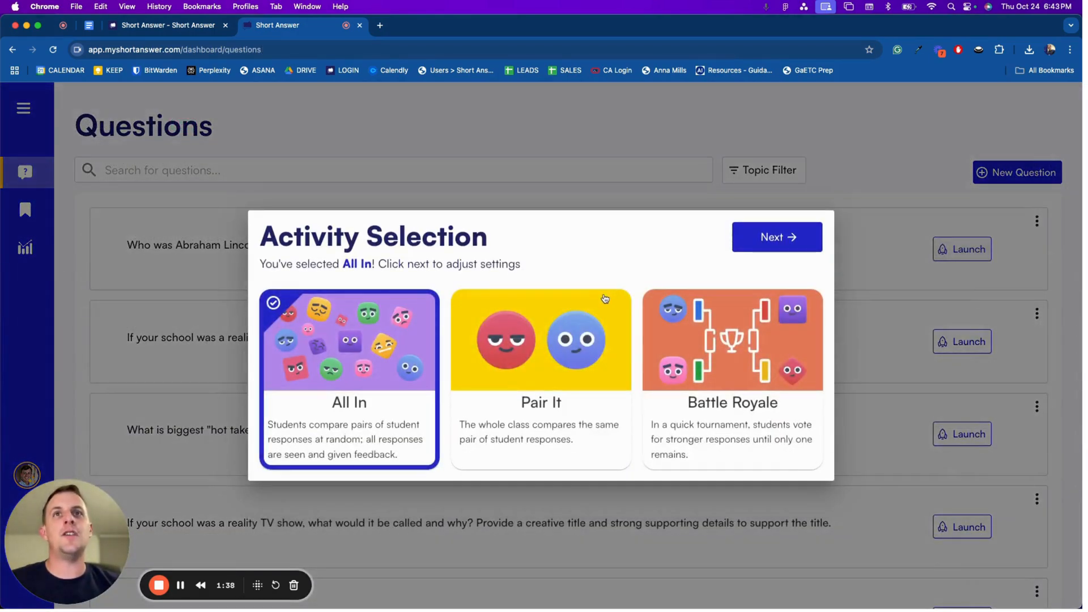
{"action": "mouse_move", "coordinate": [701, 369]}
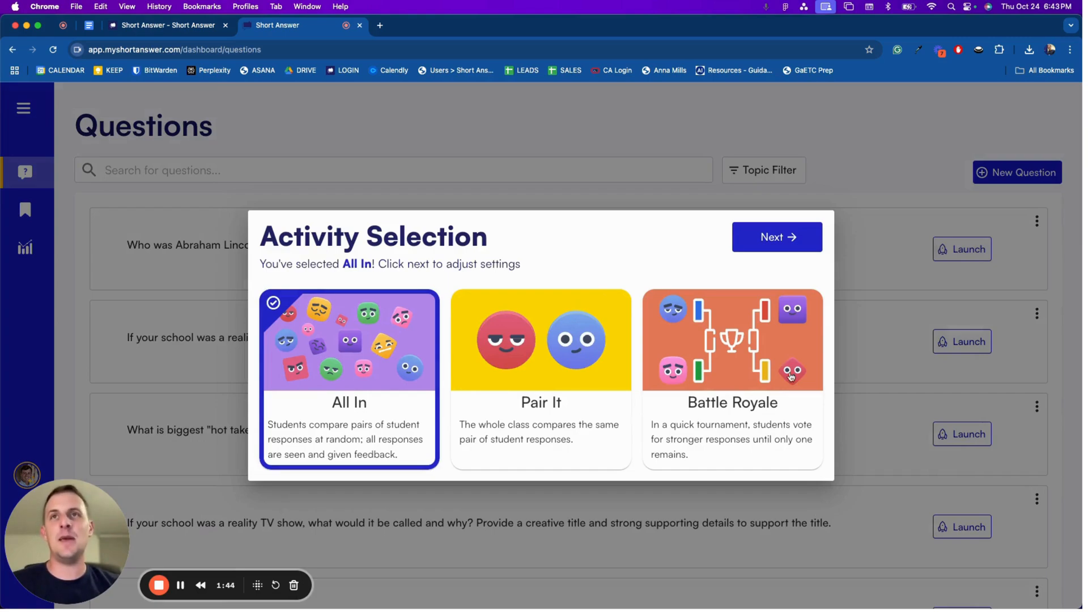
{"action": "mouse_move", "coordinate": [738, 393]}
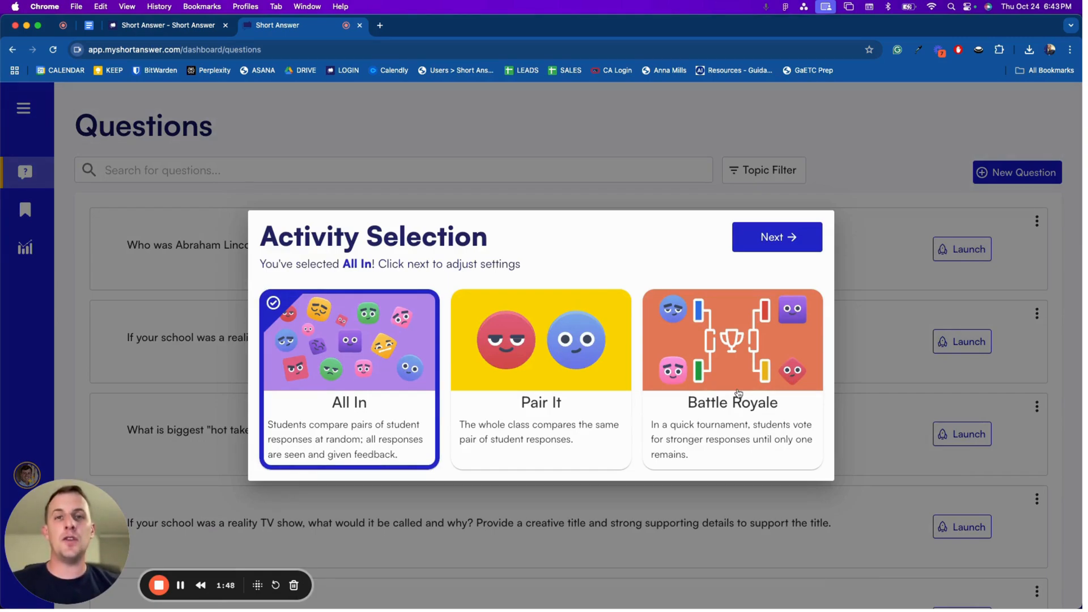
{"action": "mouse_move", "coordinate": [699, 389]}
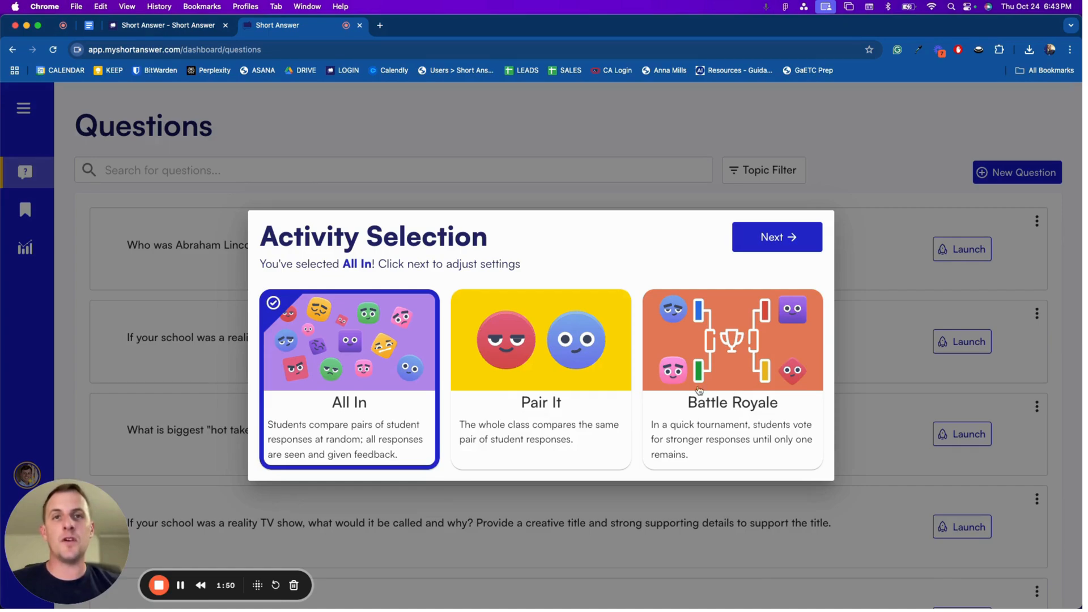
{"action": "mouse_move", "coordinate": [674, 387]}
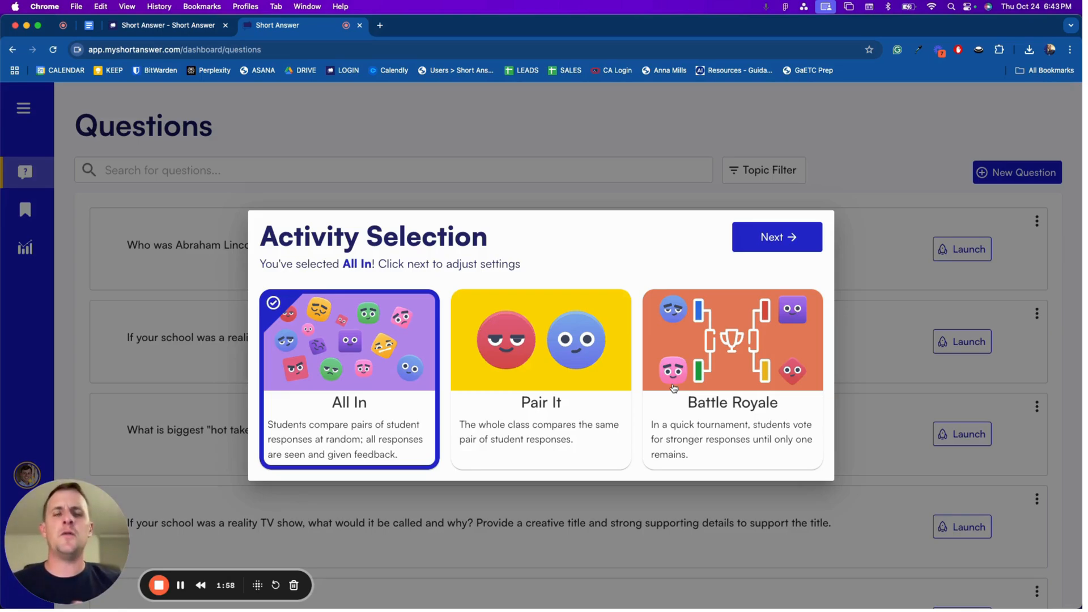
{"action": "left_click", "coordinate": [776, 237]}
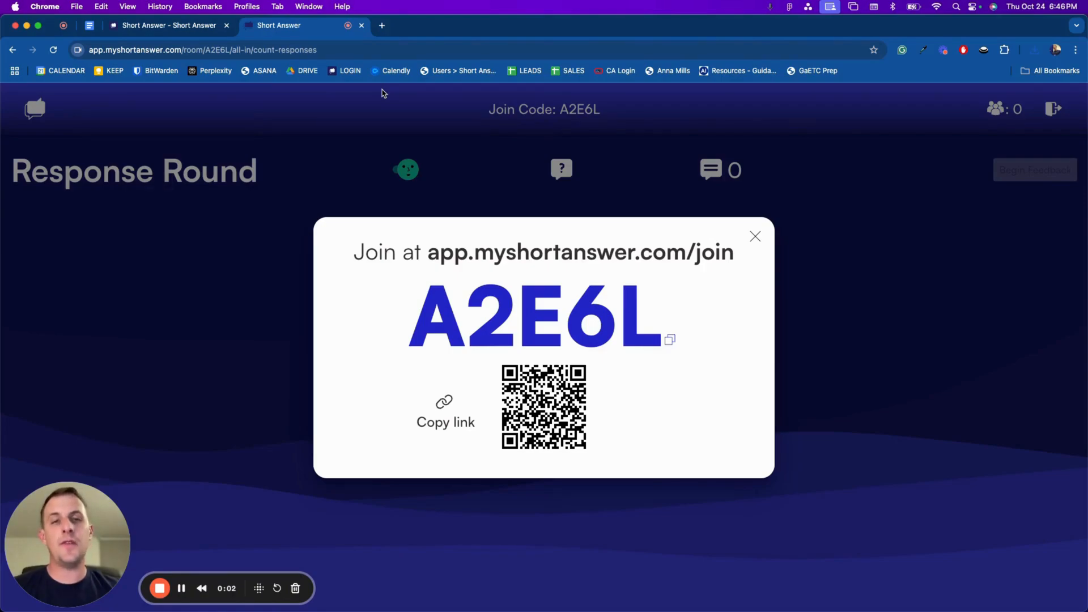
{"action": "mouse_move", "coordinate": [580, 156]}
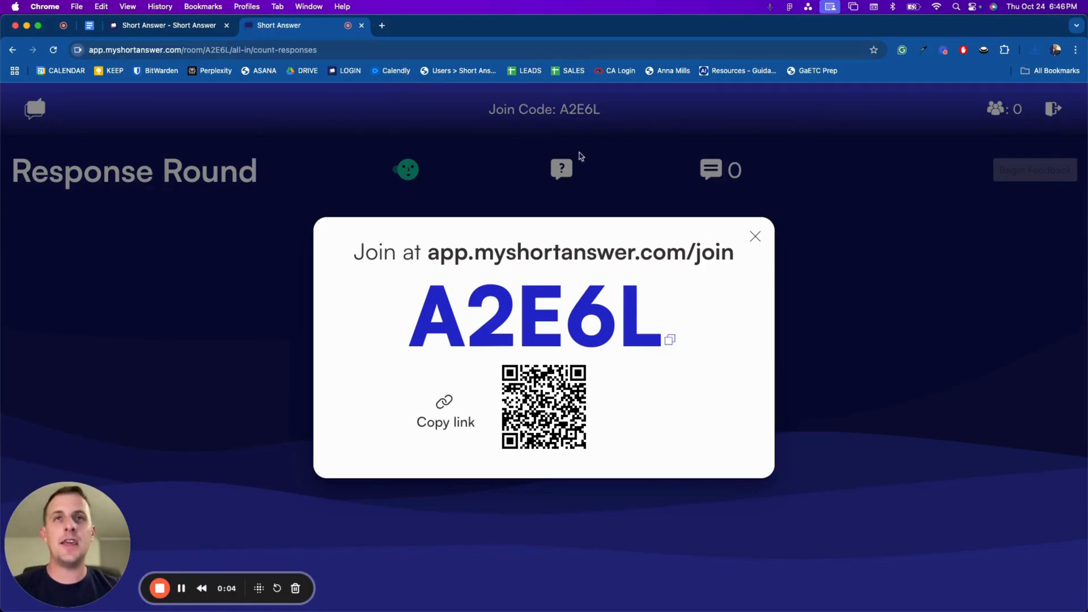
{"action": "mouse_move", "coordinate": [653, 201]}
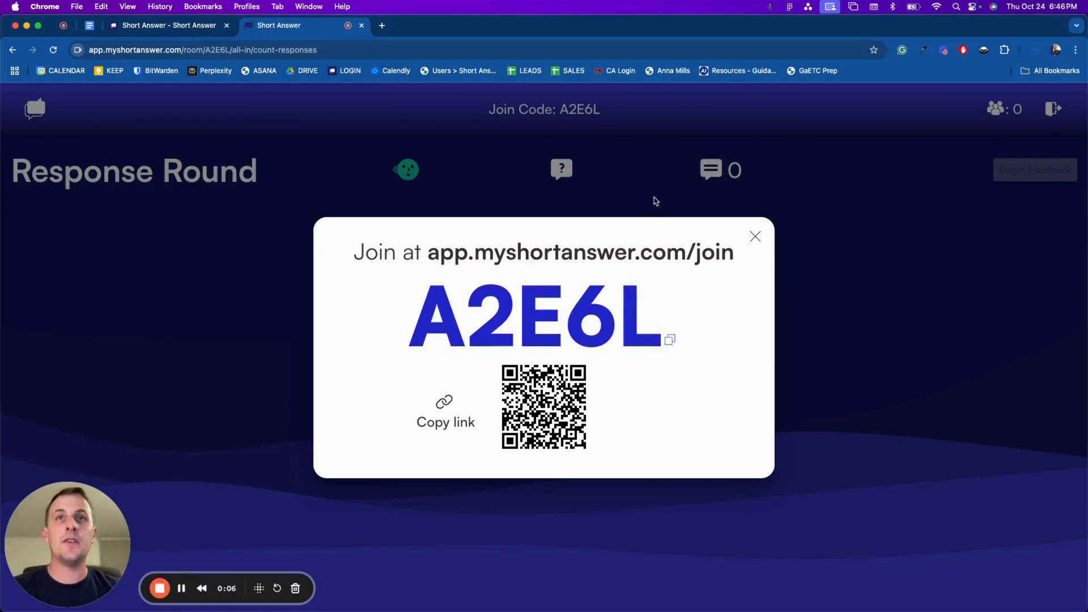
{"action": "mouse_move", "coordinate": [458, 71]}
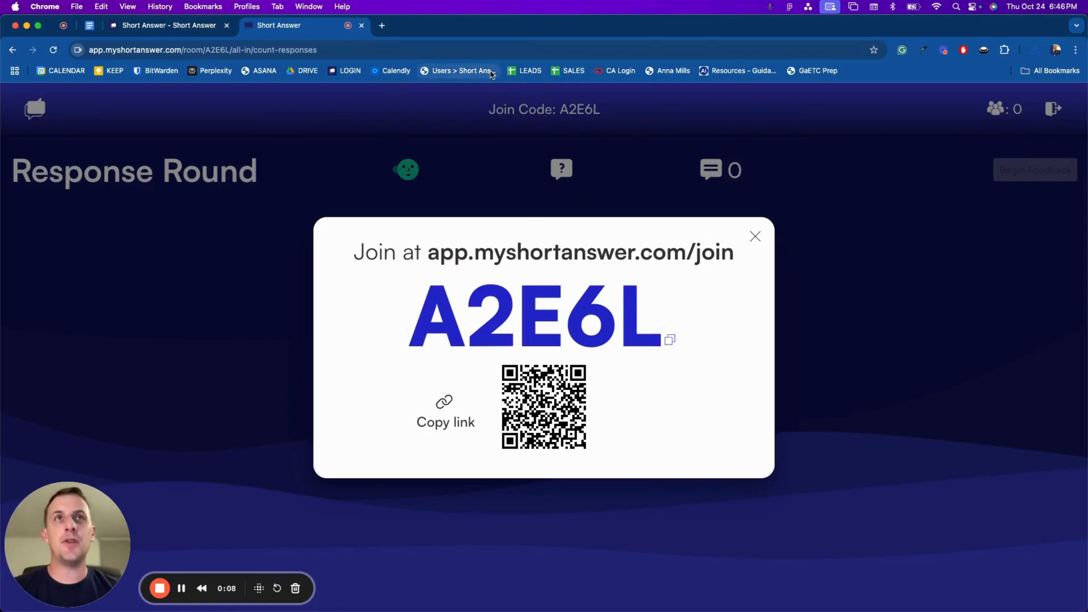
{"action": "mouse_move", "coordinate": [532, 260]}
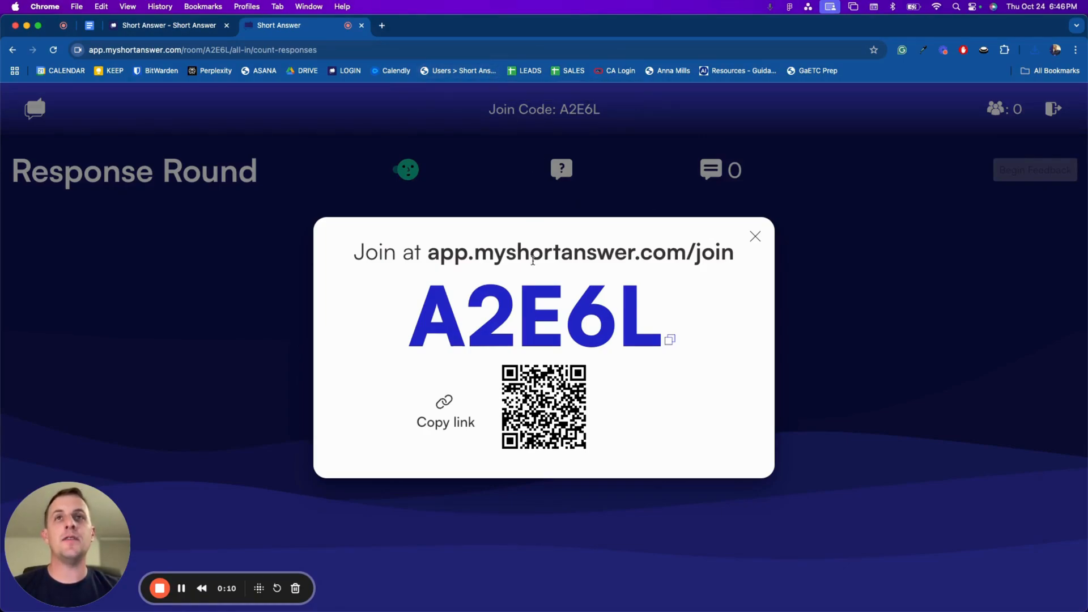
Close the join code popup to reveal the Response Round with four joined students.
{"action": "left_click", "coordinate": [755, 236]}
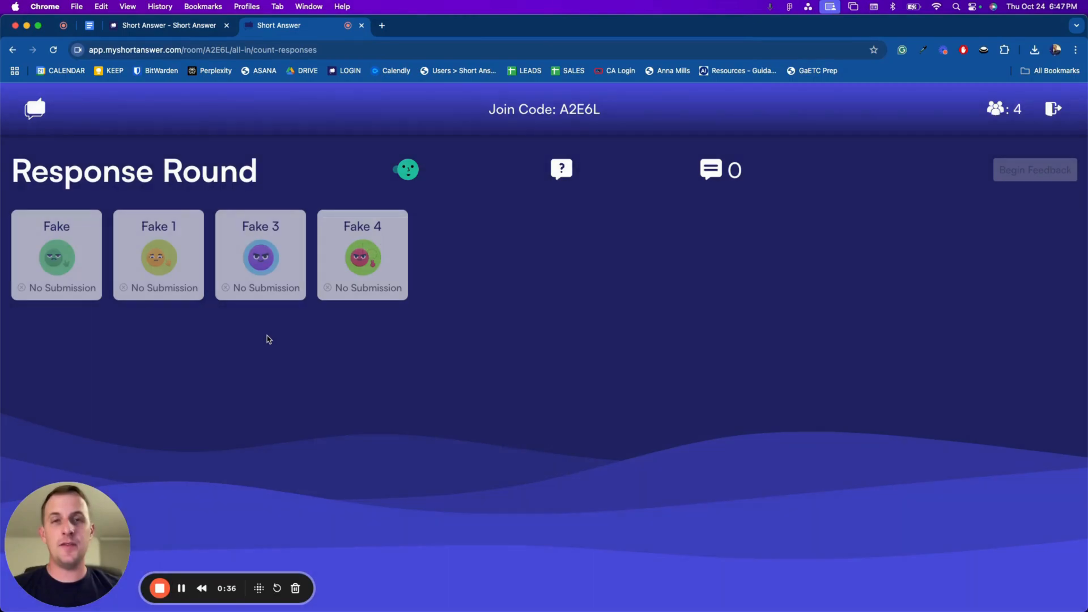
{"action": "mouse_move", "coordinate": [174, 288]}
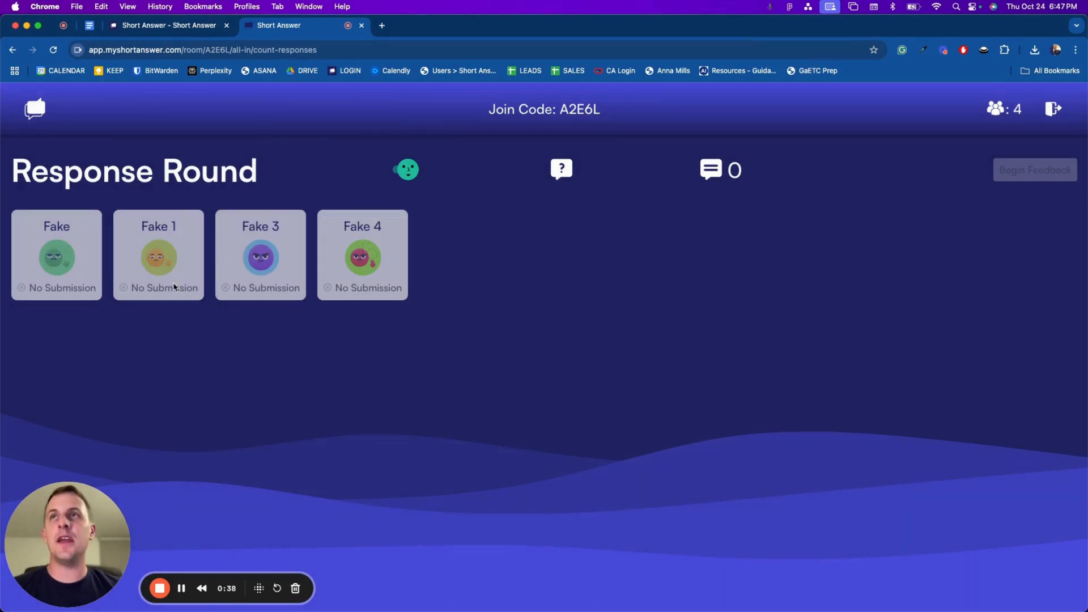
{"action": "mouse_move", "coordinate": [387, 254]}
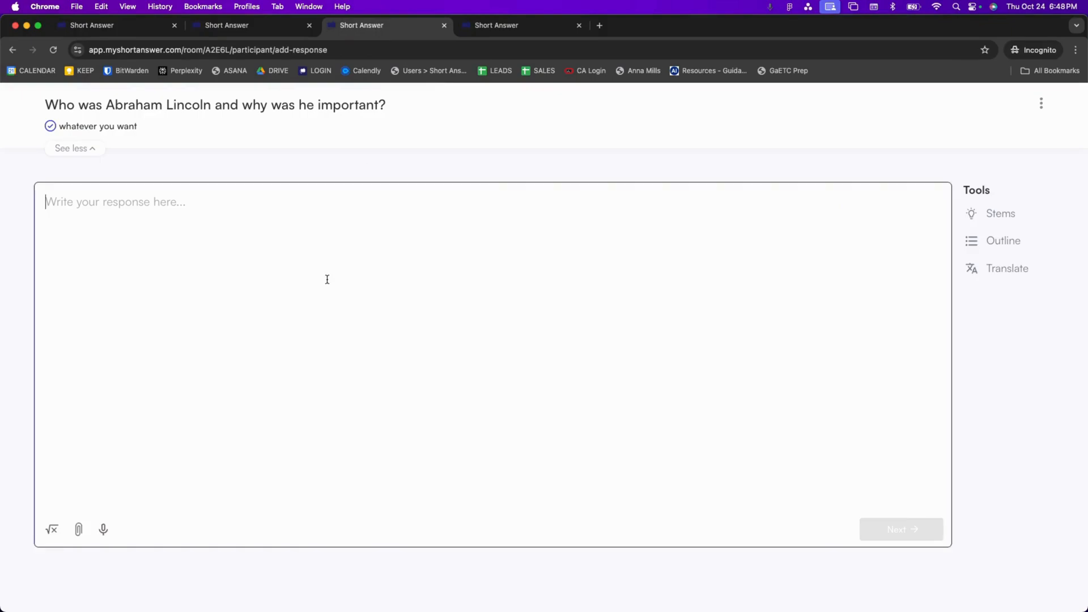
{"action": "mouse_move", "coordinate": [155, 120]}
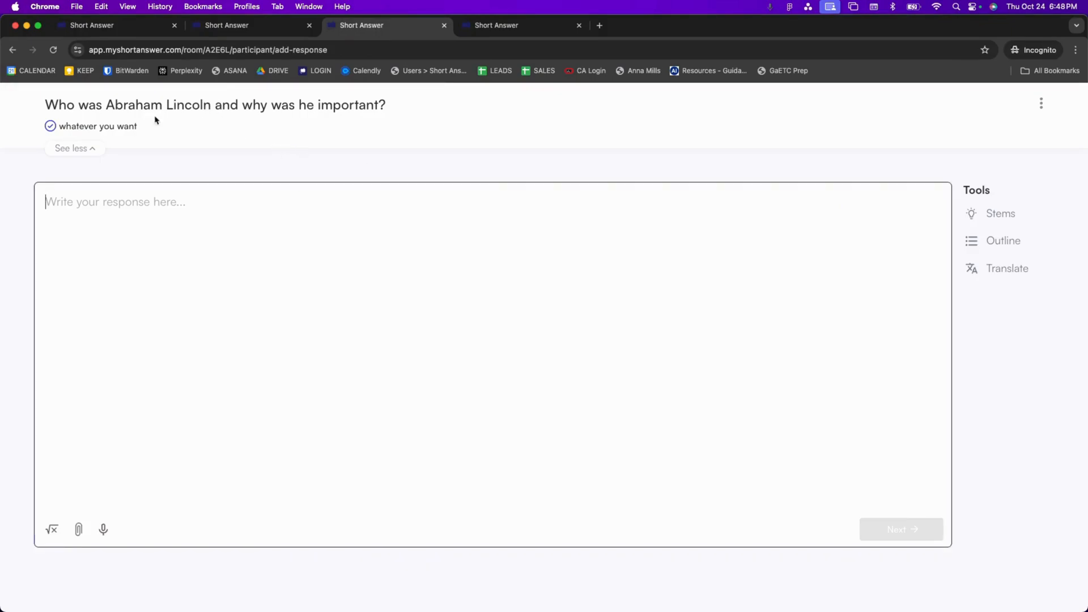
{"action": "mouse_move", "coordinate": [148, 133]}
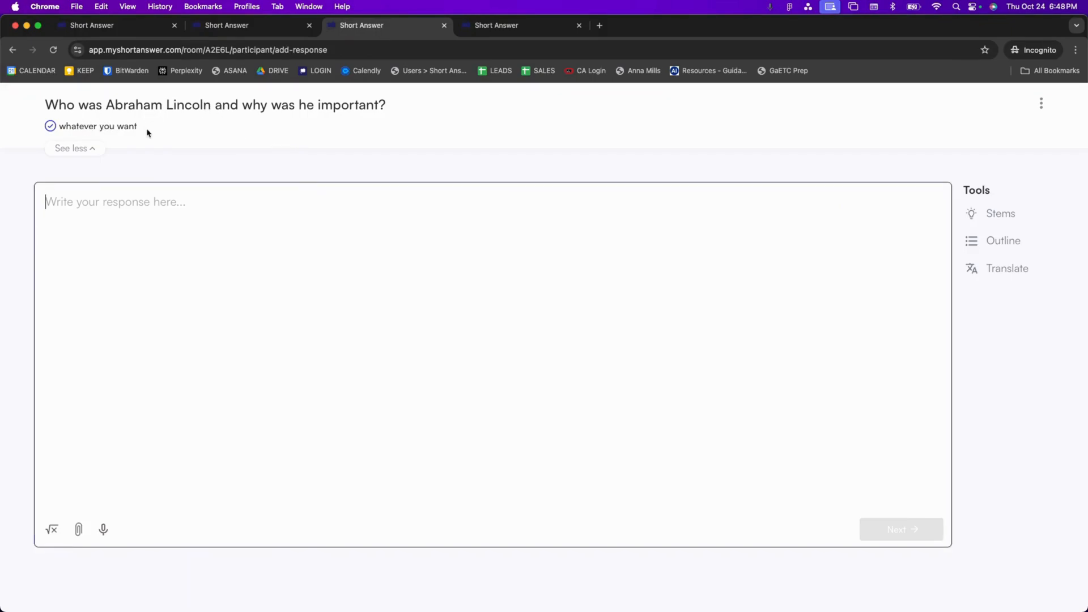
Write the student's Lincoln response, rate confidence 4 and submit it.
{"action": "double_click", "coordinate": [97, 126]}
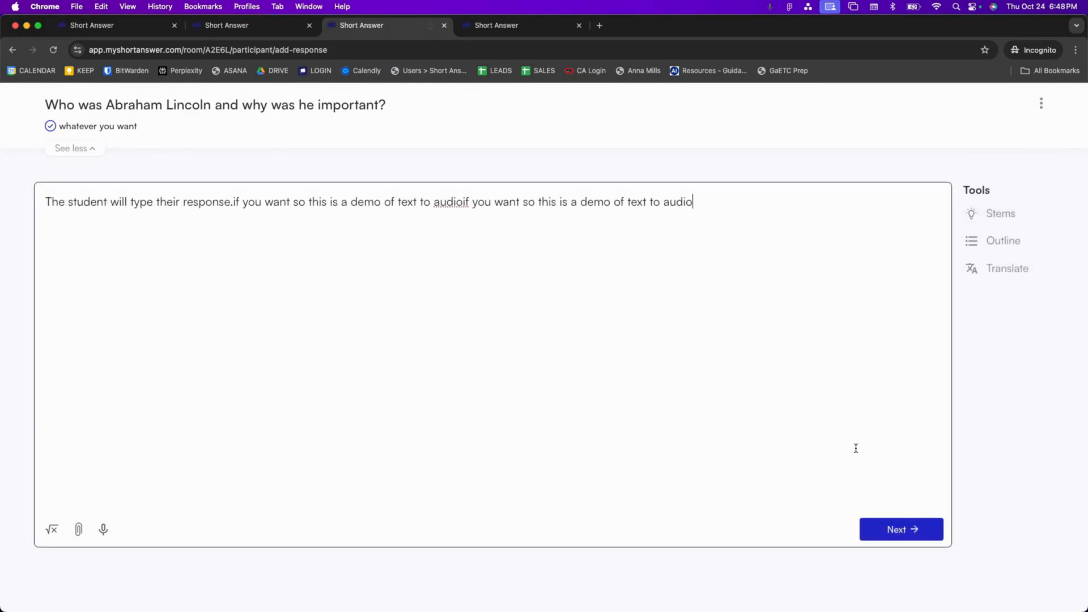
{"action": "left_click", "coordinate": [901, 529]}
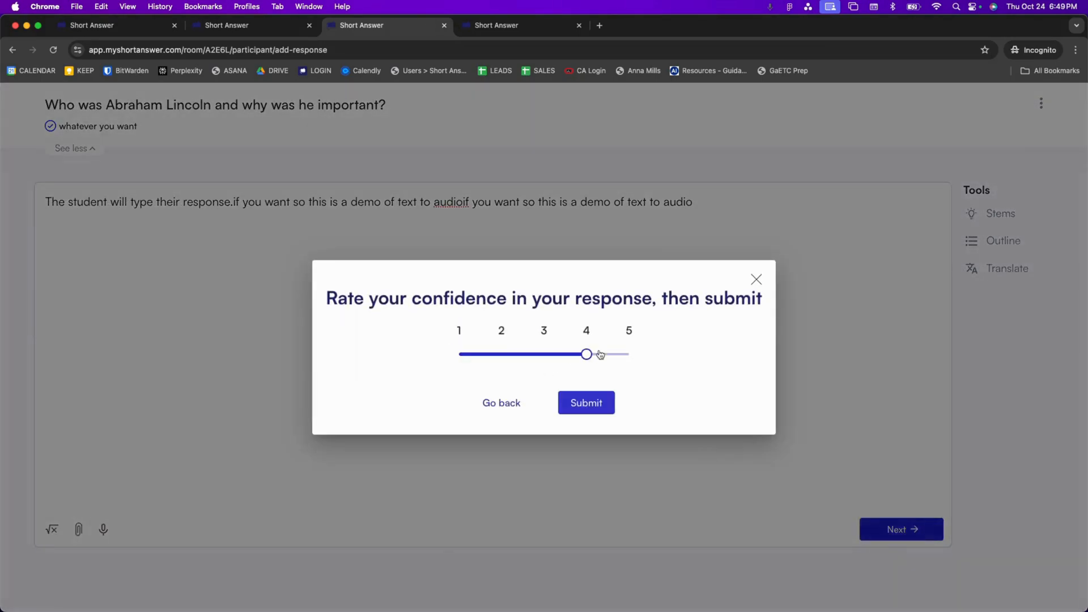
{"action": "left_click", "coordinate": [586, 402]}
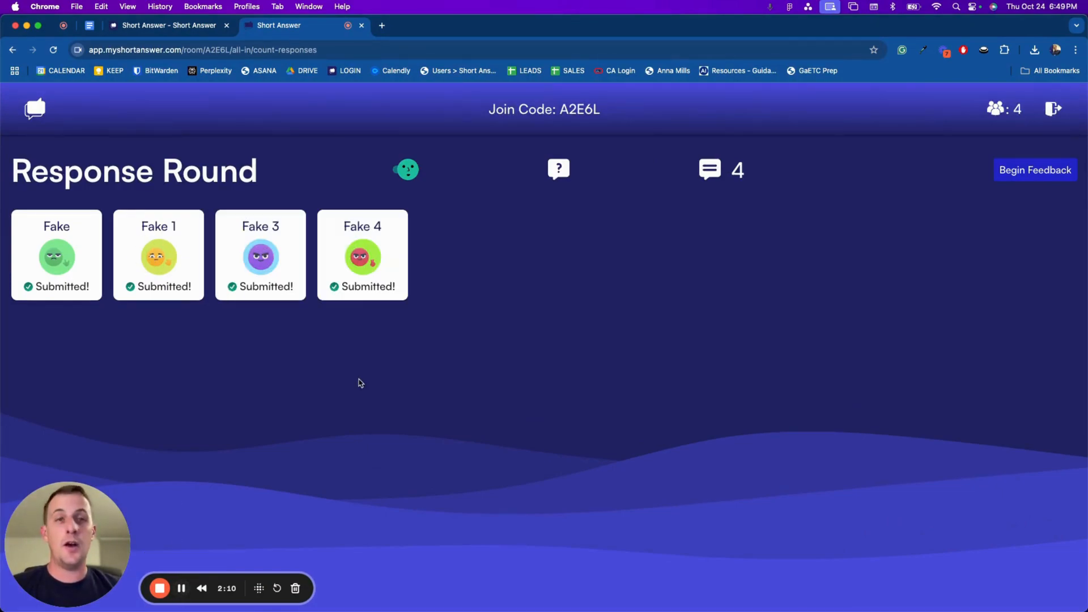
{"action": "mouse_move", "coordinate": [909, 212]}
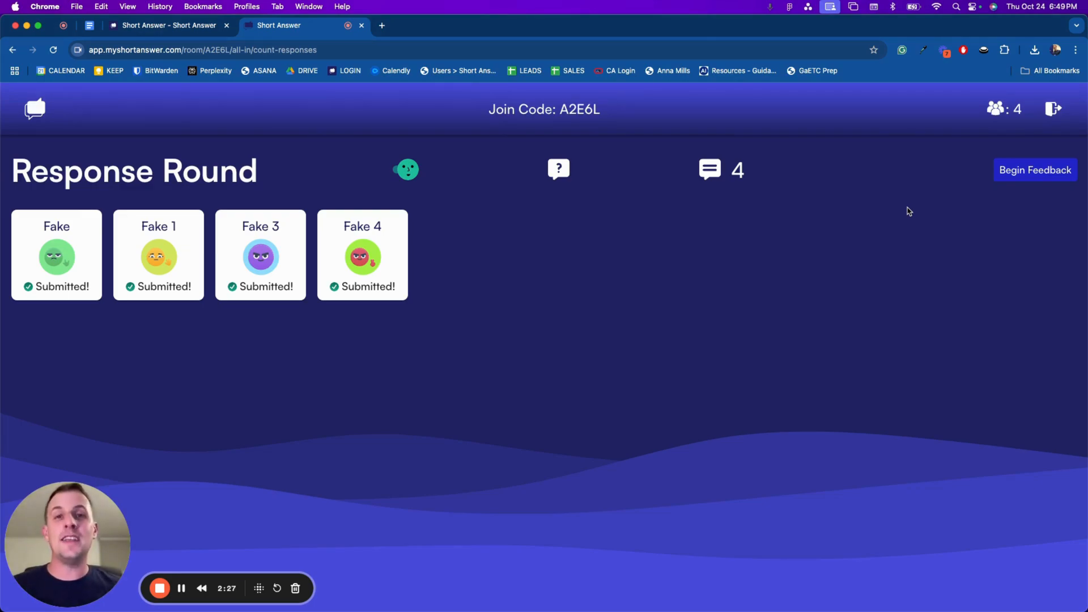
{"action": "mouse_move", "coordinate": [1010, 186]}
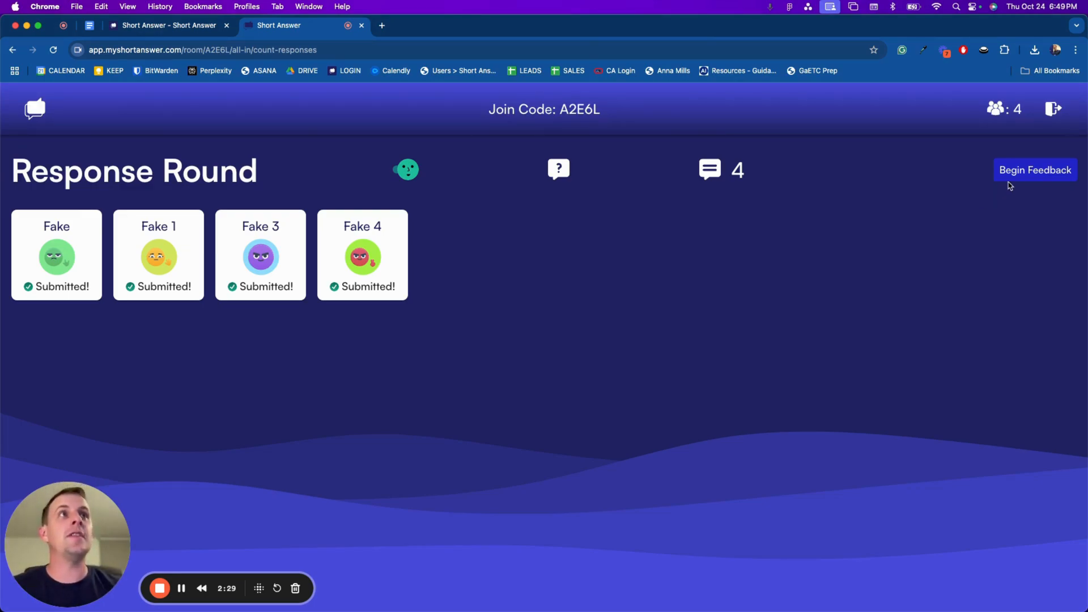
Begin the feedback round for the four submitted responses.
{"action": "left_click", "coordinate": [1034, 170]}
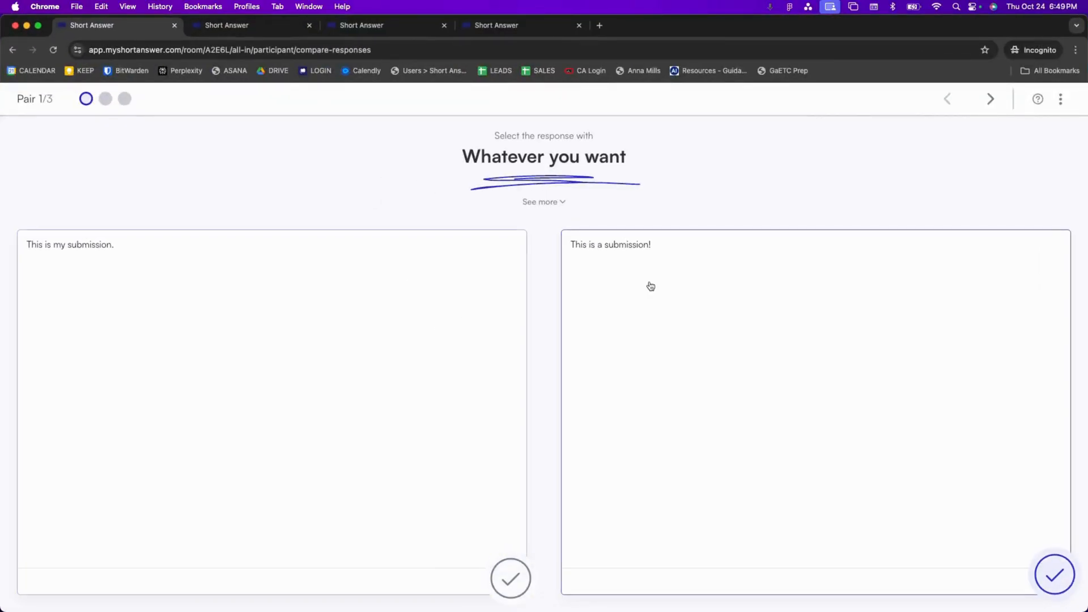
{"action": "mouse_move", "coordinate": [654, 268]}
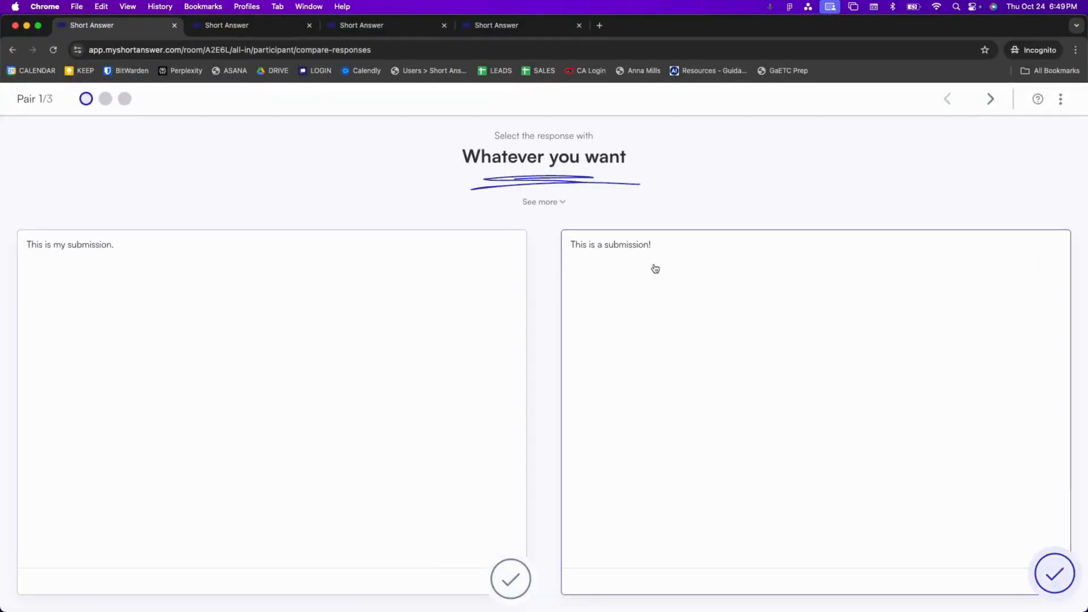
Choose 'This is my submission.' for the criterion and as strongest overall, then submit pair 1 feedback.
{"action": "left_click", "coordinate": [511, 578]}
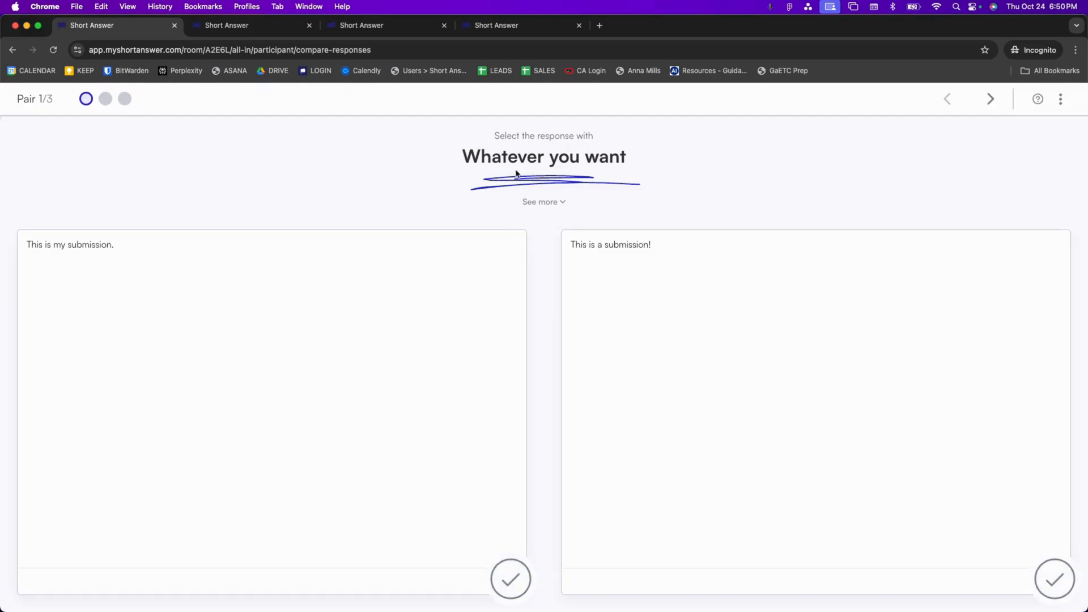
{"action": "mouse_move", "coordinate": [479, 157]}
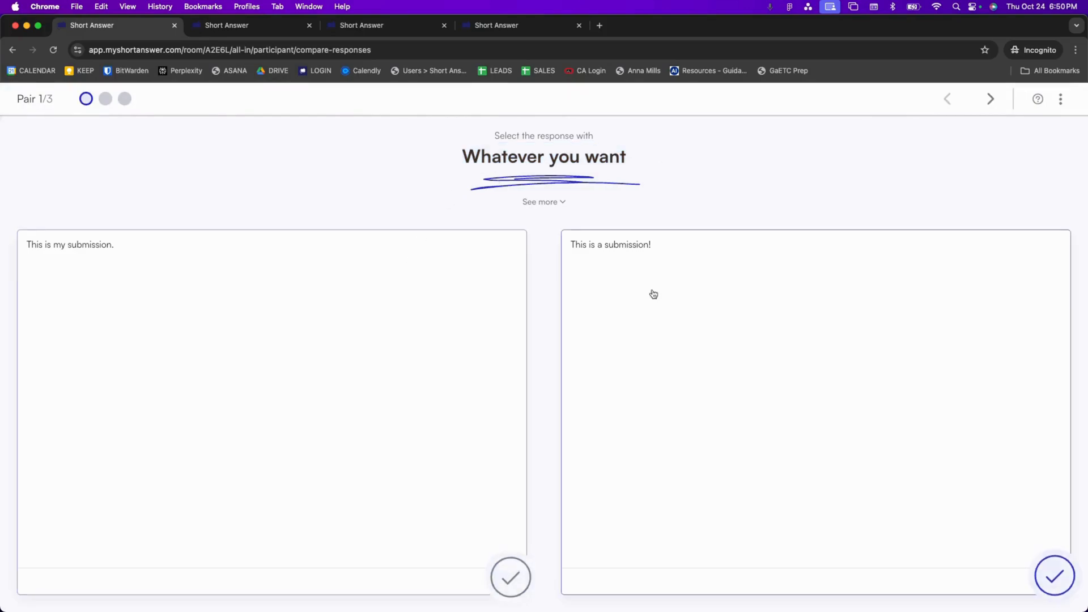
{"action": "left_click", "coordinate": [510, 576]}
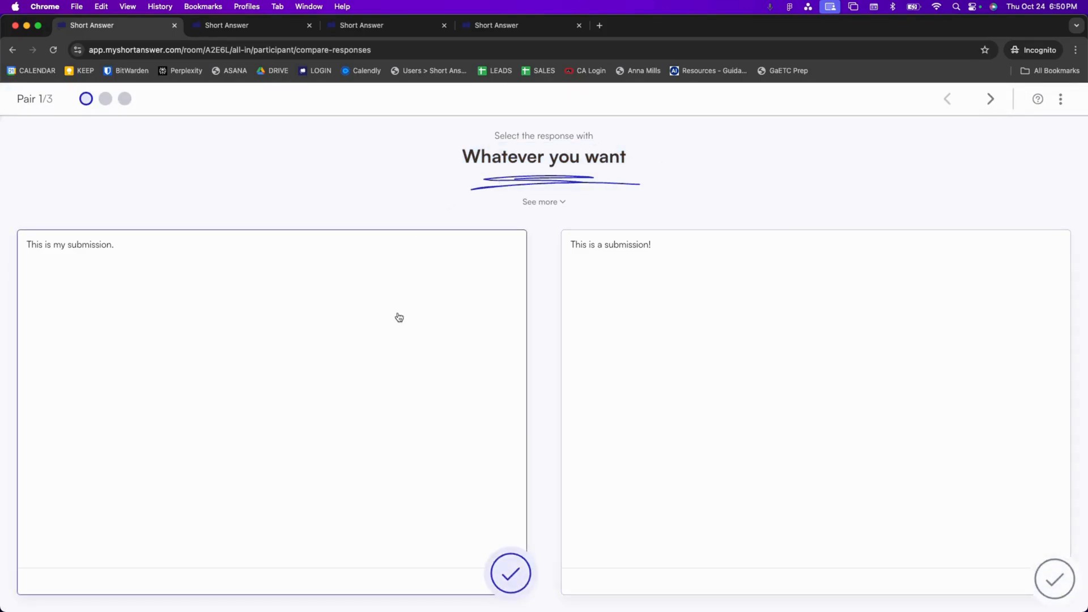
{"action": "left_click", "coordinate": [510, 573]}
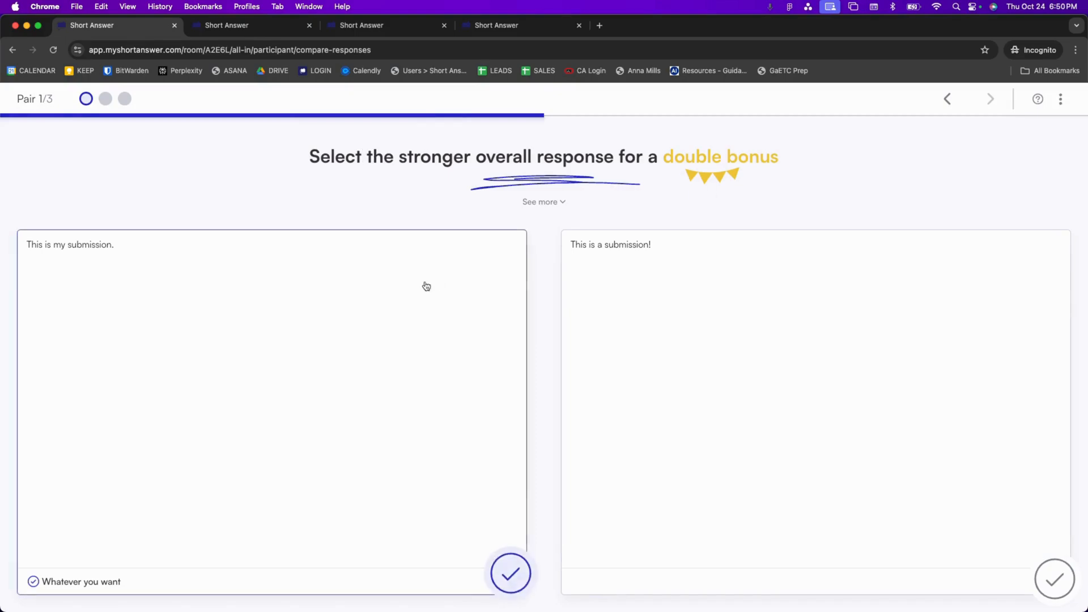
{"action": "left_click", "coordinate": [510, 573]}
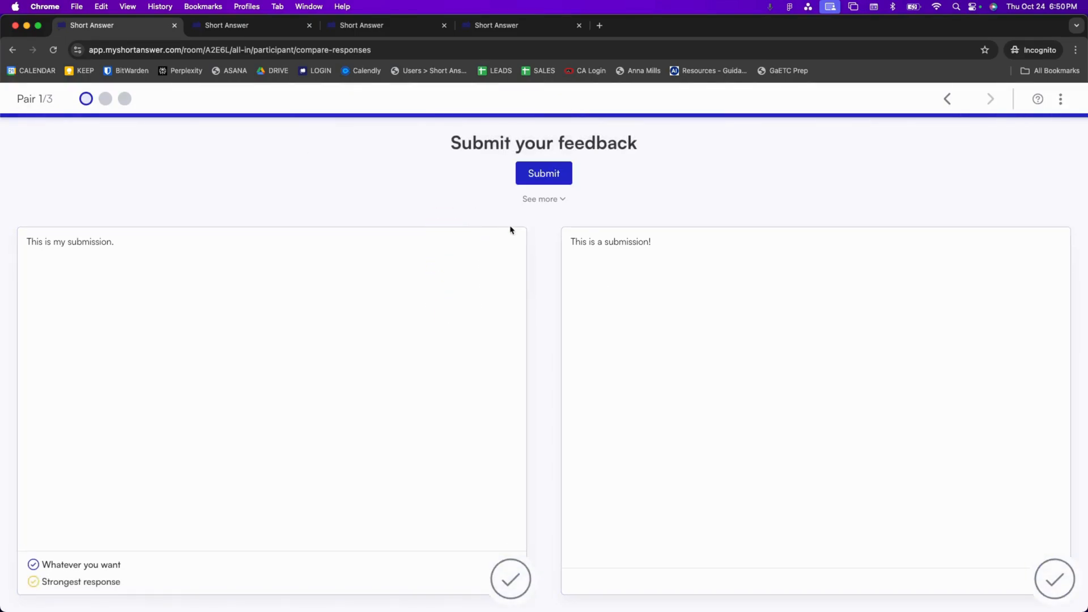
{"action": "left_click", "coordinate": [989, 98]}
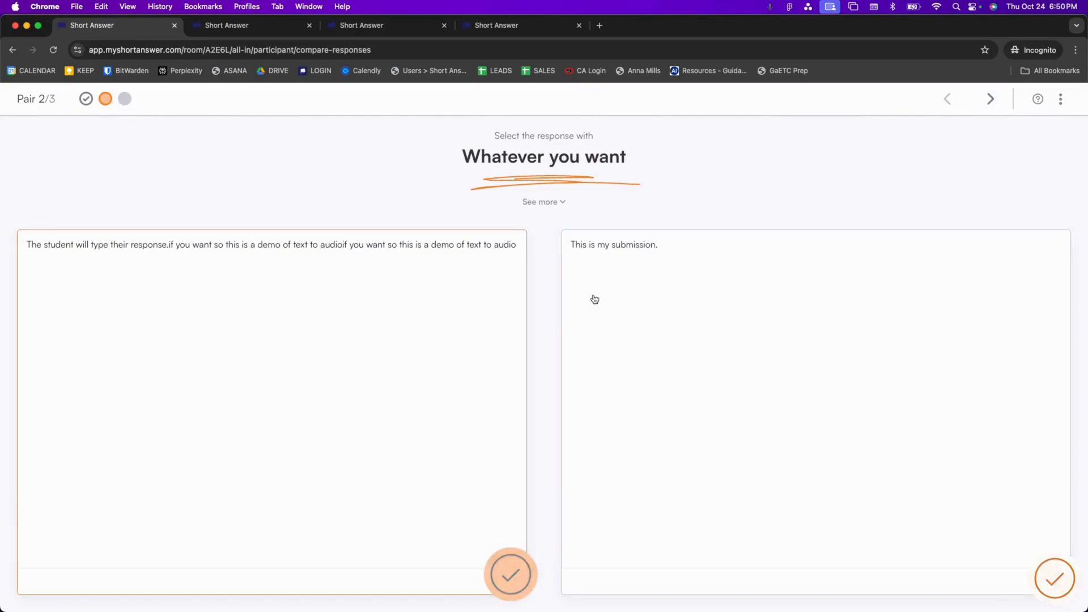
{"action": "mouse_move", "coordinate": [545, 259]}
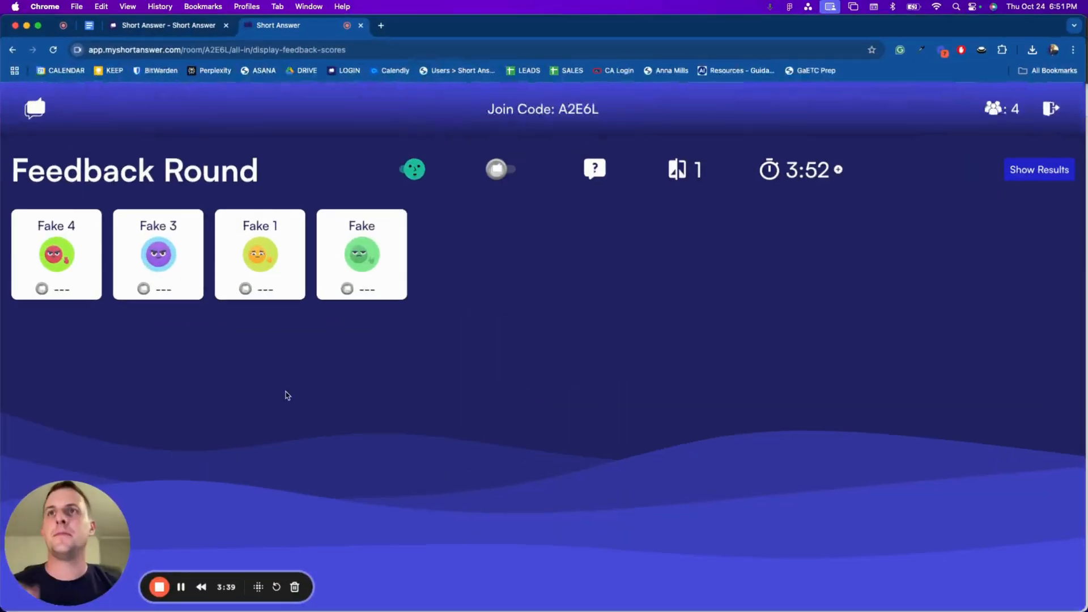
Show the results podium ranking Fake 20, Fake 1 15 and Fake 4 10 points.
{"action": "left_click", "coordinate": [1039, 170]}
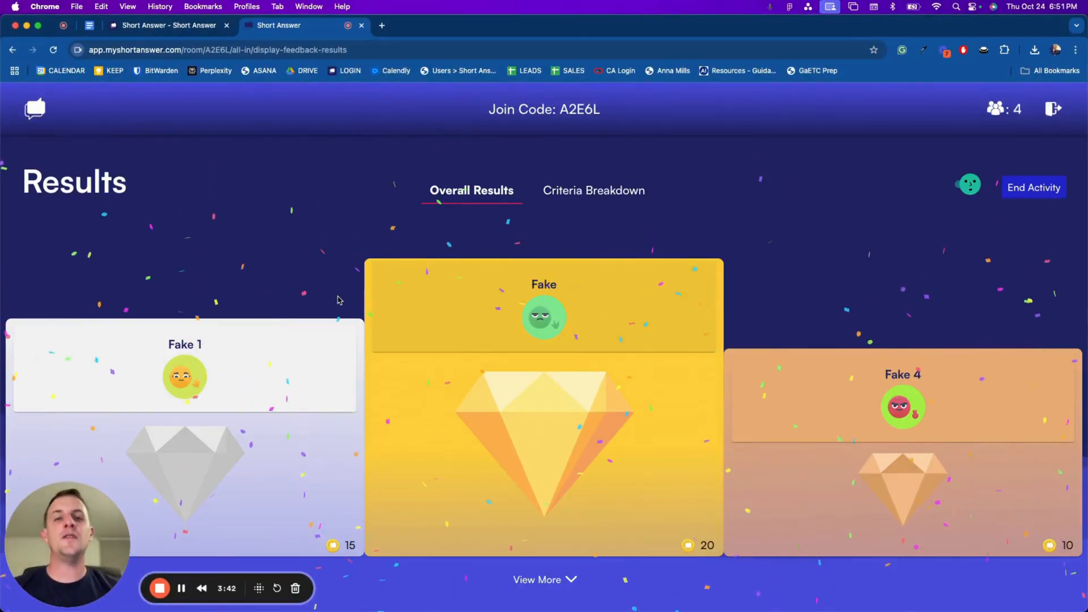
{"action": "mouse_move", "coordinate": [819, 235]}
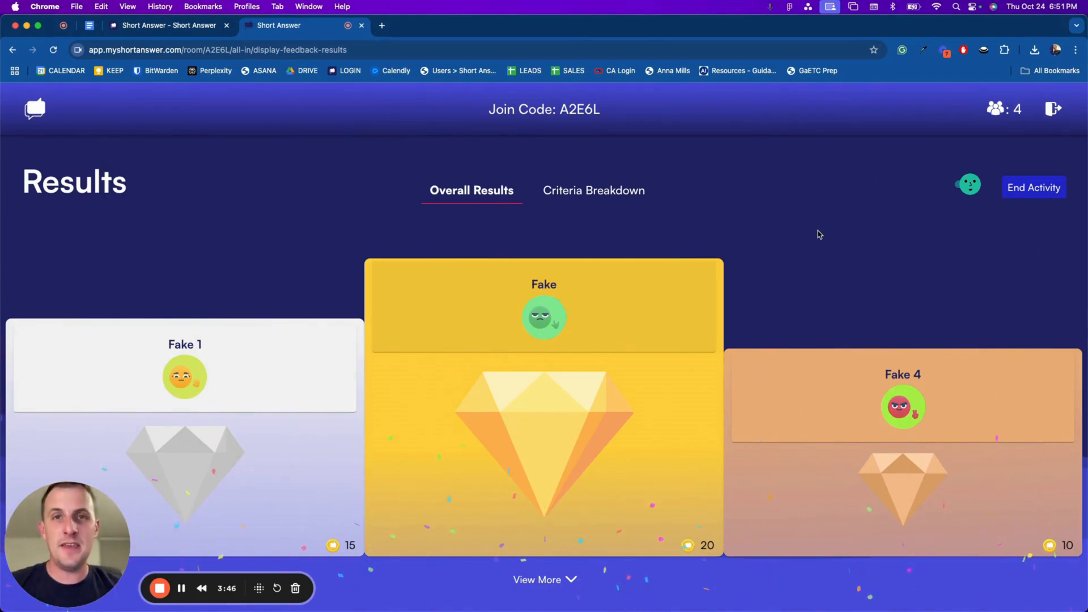
{"action": "mouse_move", "coordinate": [702, 289]}
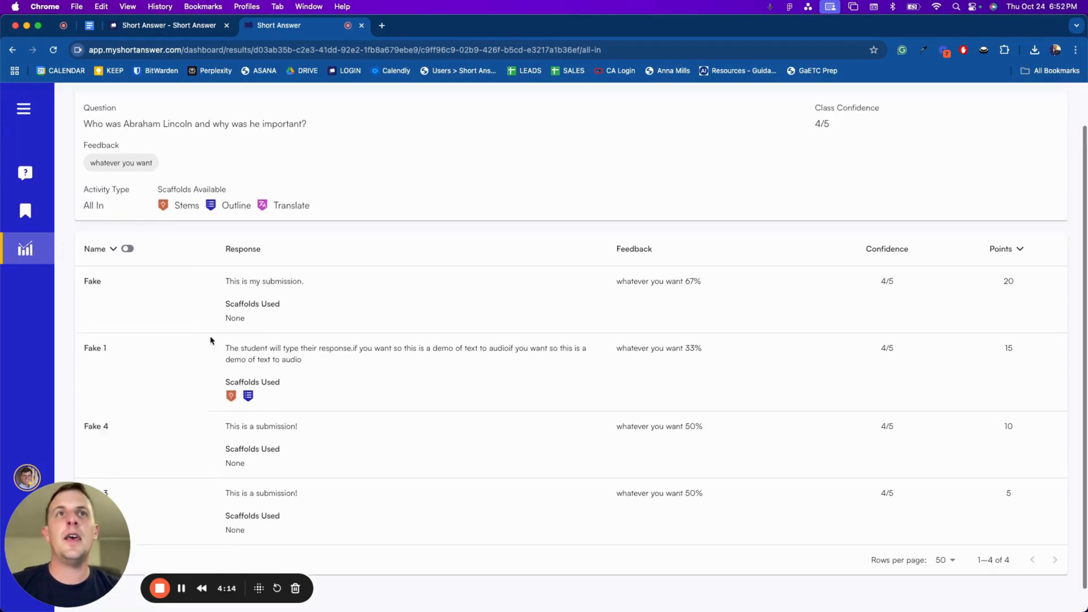
Scroll up through the results table before returning to the Questions list.
{"action": "scroll", "scroll_direction": "up", "scroll_amount": 3}
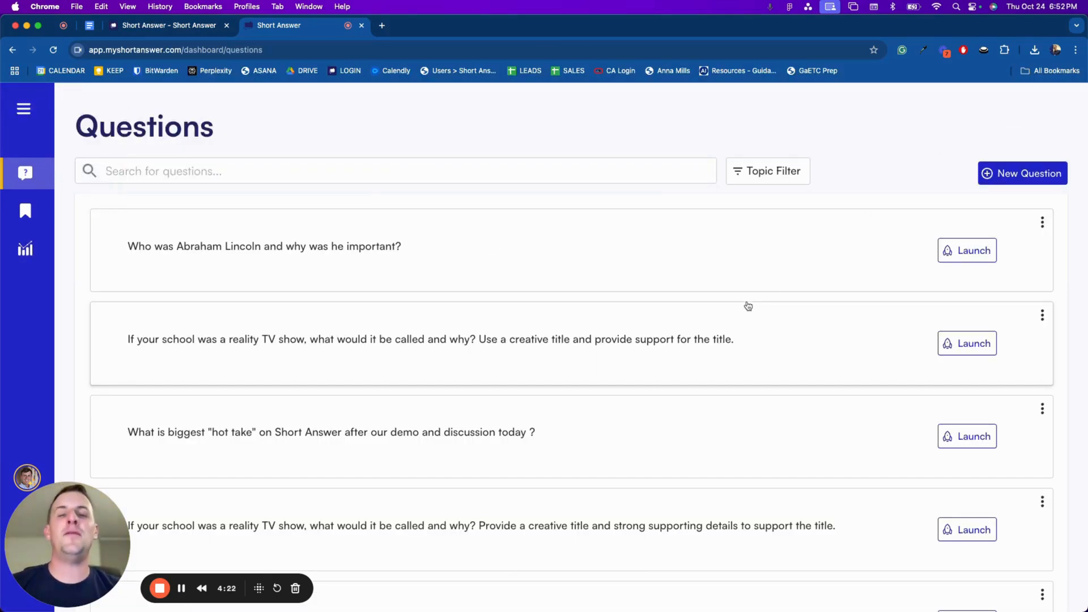
Launch the Abraham Lincoln question, try Pair It, then settle on the All In activity.
{"action": "left_click", "coordinate": [967, 251]}
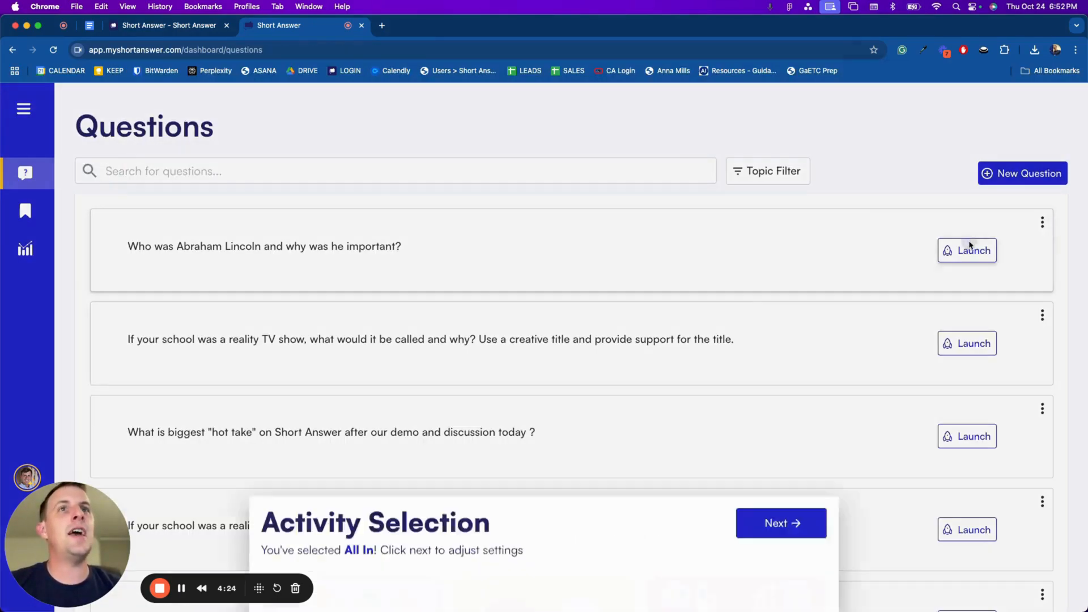
{"action": "left_click", "coordinate": [544, 341]}
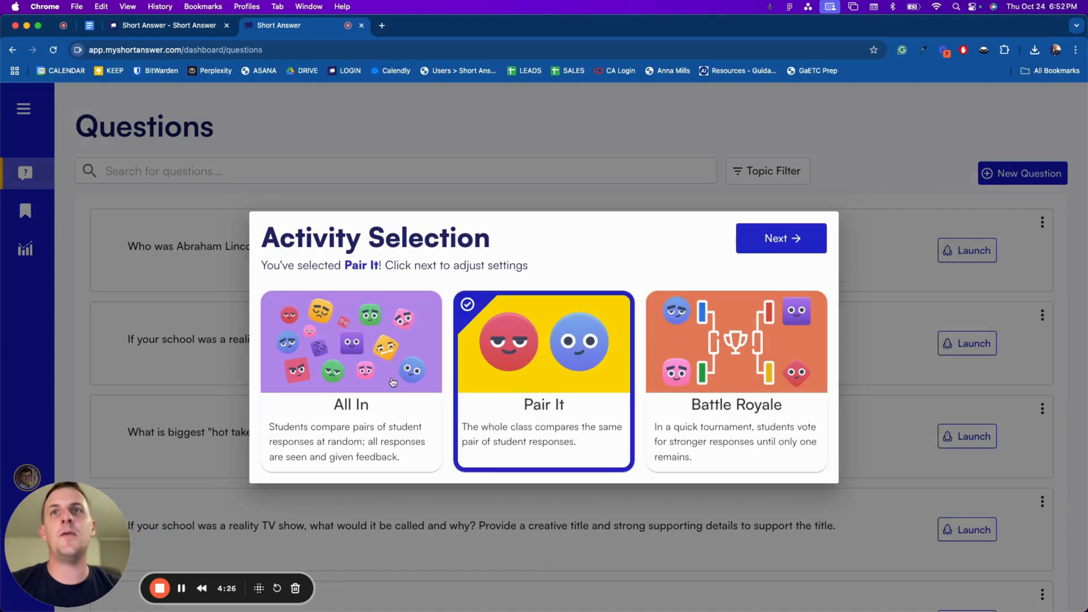
{"action": "left_click", "coordinate": [350, 382]}
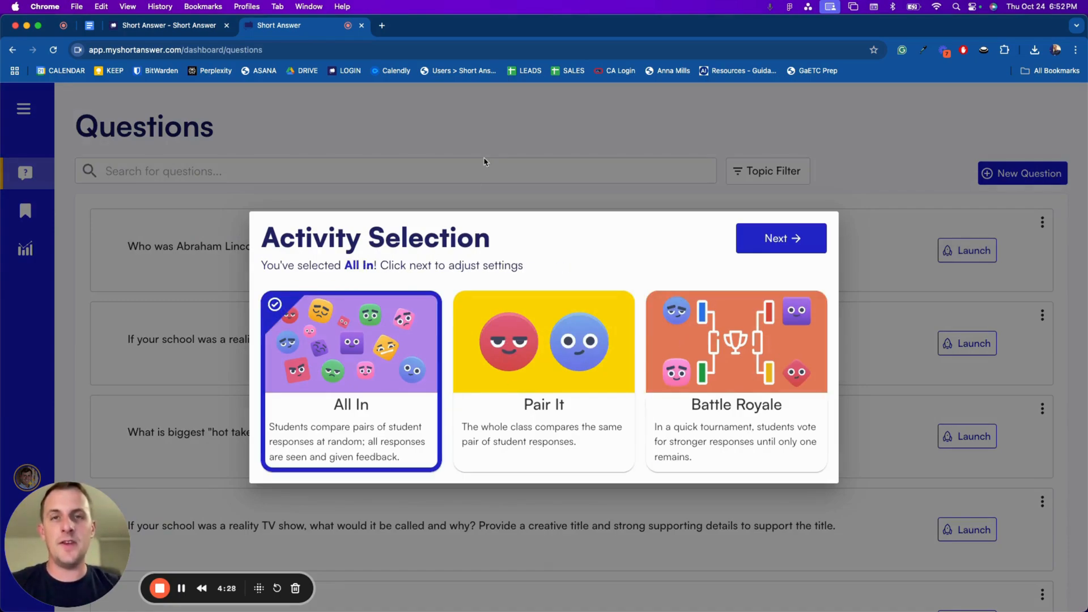